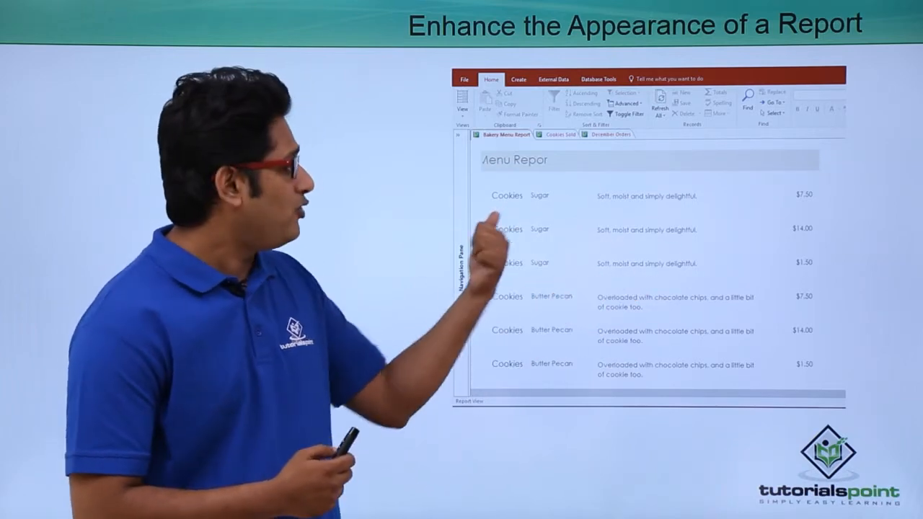
Advance through the Menu Report and Cookies Sold example slides to the Access database.
{"action": "left_click", "coordinate": [563, 139]}
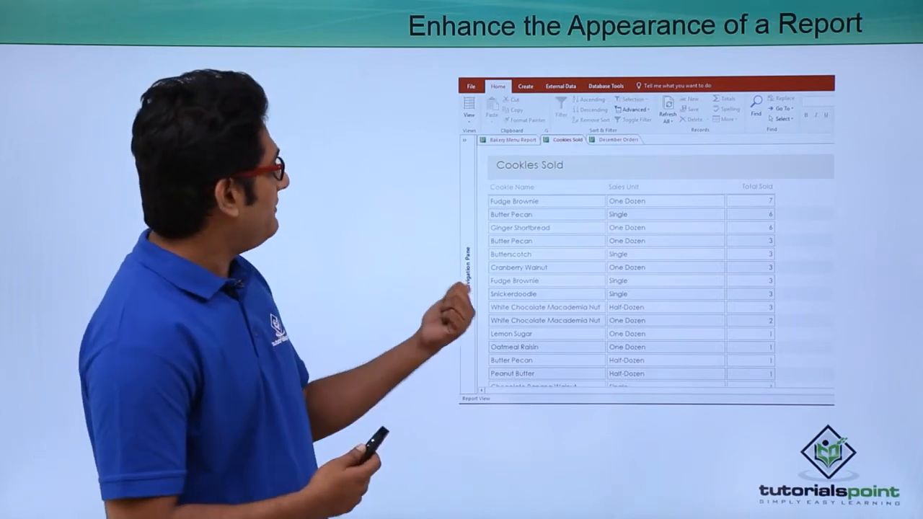
{"action": "left_click", "coordinate": [617, 139]}
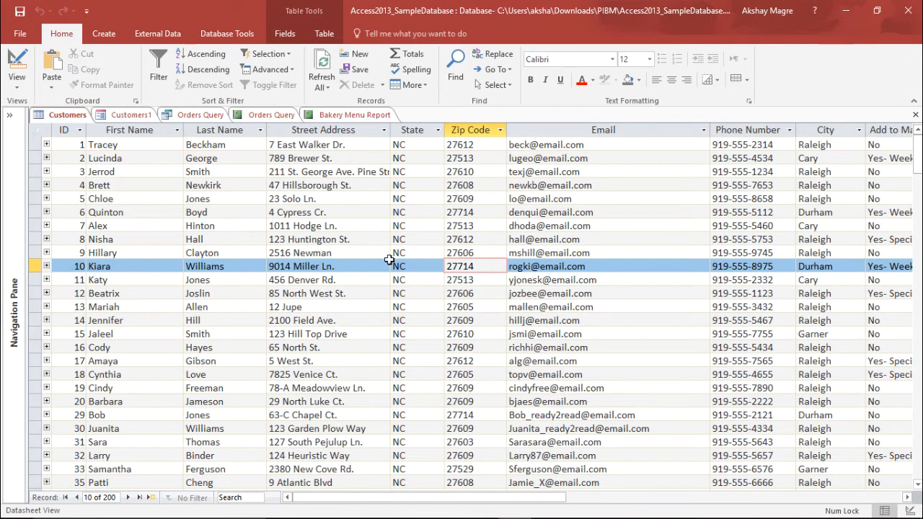
Show the Bakery Menu Report in Report View and bring up its view options menu.
{"action": "left_click", "coordinate": [355, 115]}
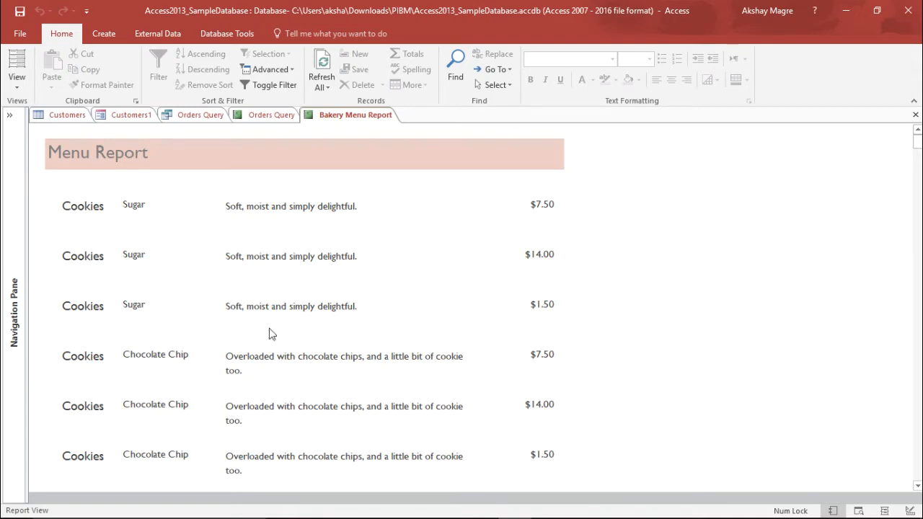
{"action": "mouse_move", "coordinate": [319, 267]}
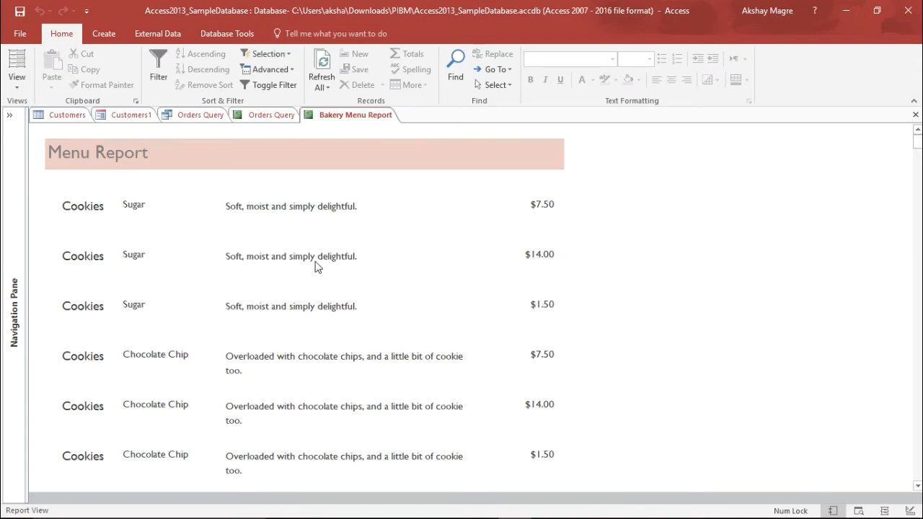
{"action": "left_click", "coordinate": [343, 305]}
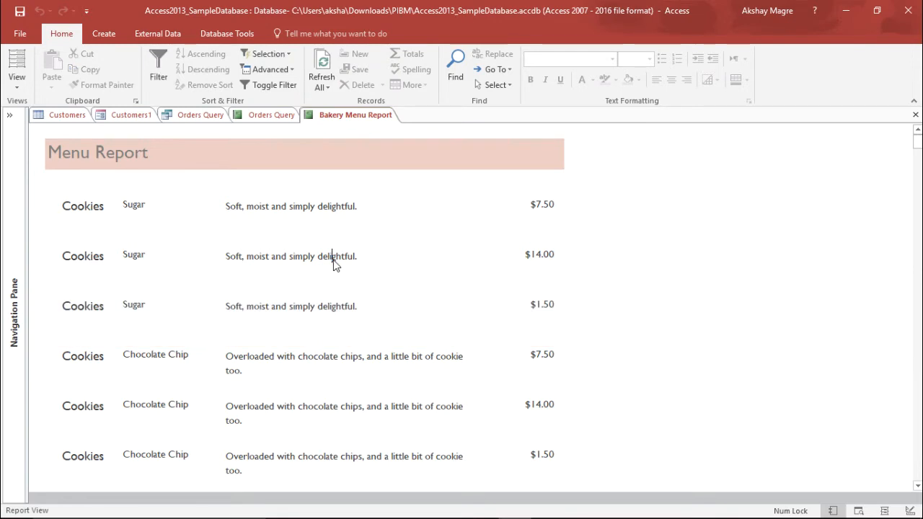
{"action": "mouse_move", "coordinate": [324, 206]}
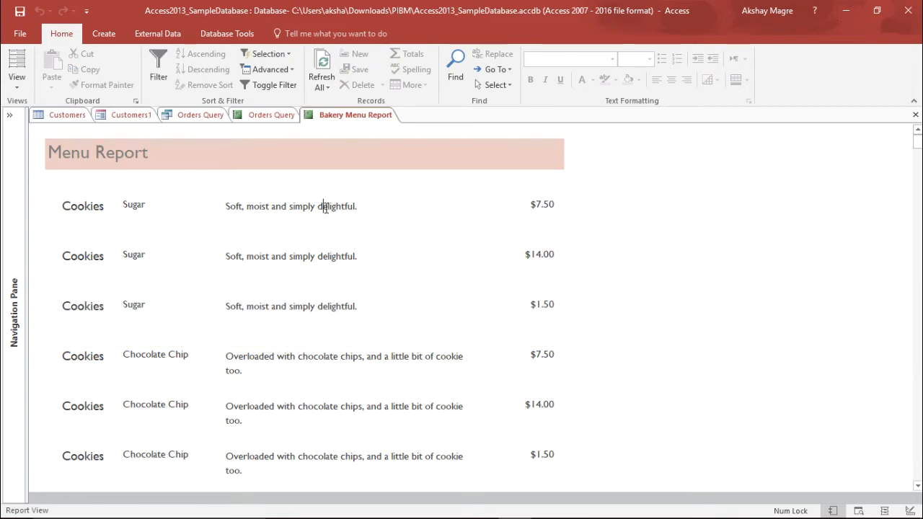
{"action": "right_click", "coordinate": [355, 114]}
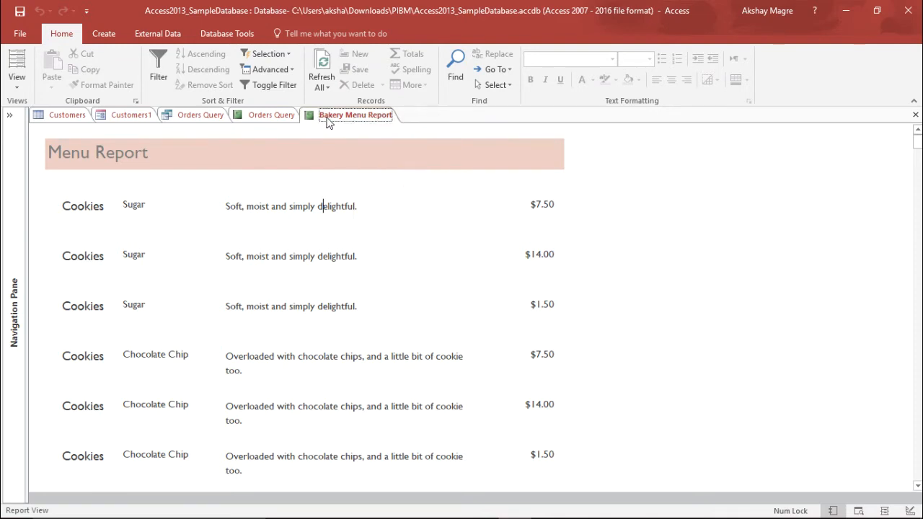
{"action": "right_click", "coordinate": [354, 115]}
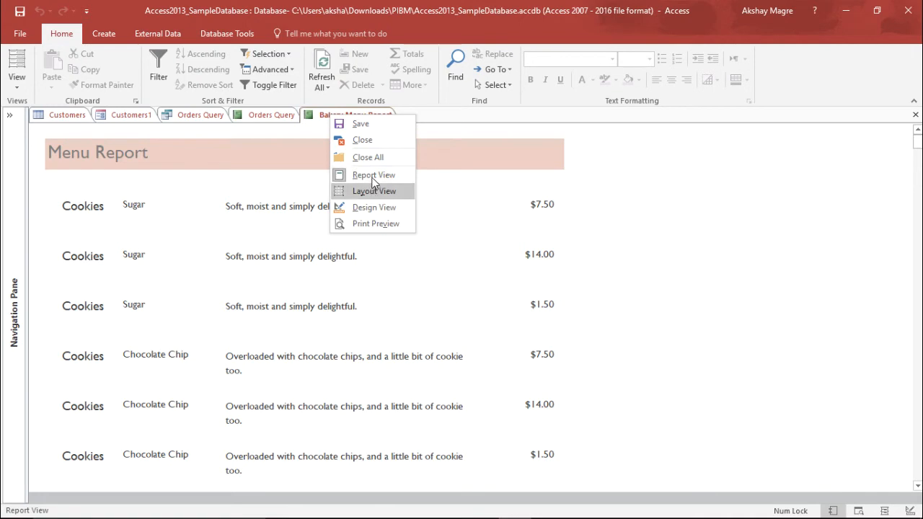
{"action": "mouse_move", "coordinate": [374, 190]}
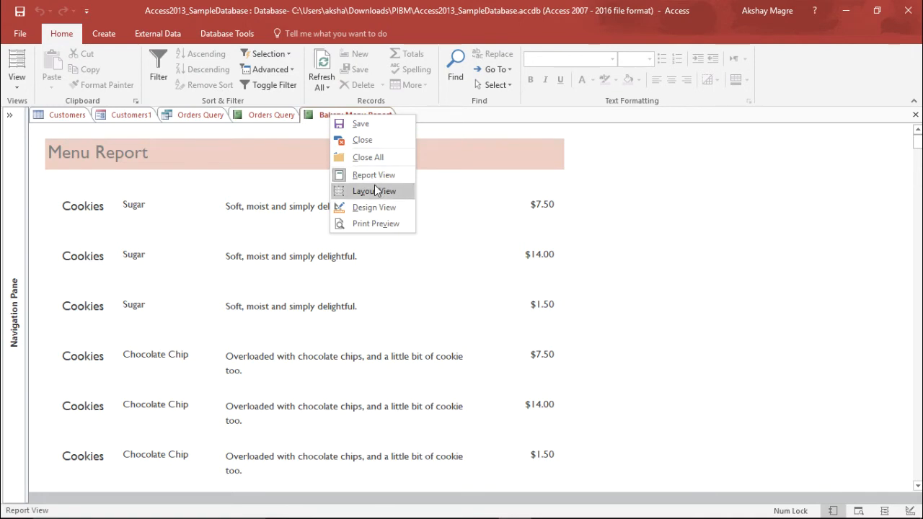
Switch to Layout View and select the Cookies, flavour, description and price columns together.
{"action": "left_click", "coordinate": [373, 190]}
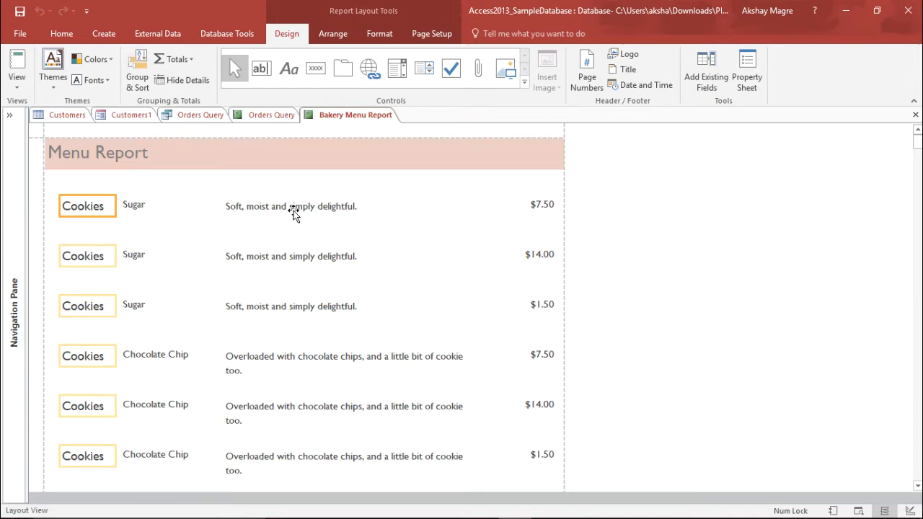
{"action": "mouse_move", "coordinate": [299, 210]}
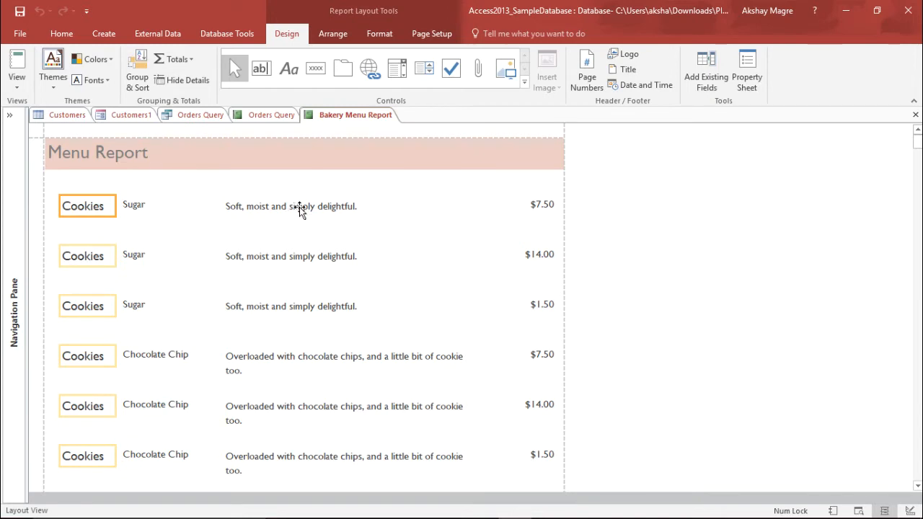
{"action": "left_click", "coordinate": [291, 206]}
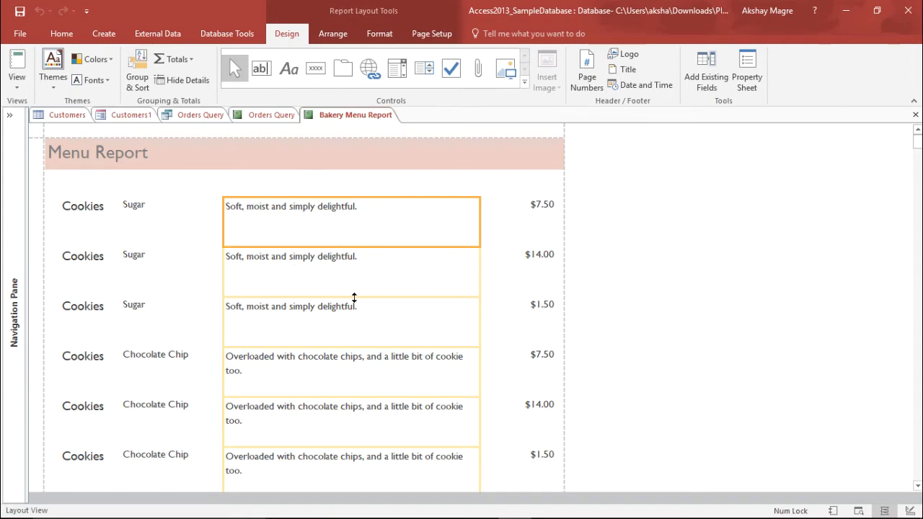
{"action": "mouse_move", "coordinate": [111, 249]}
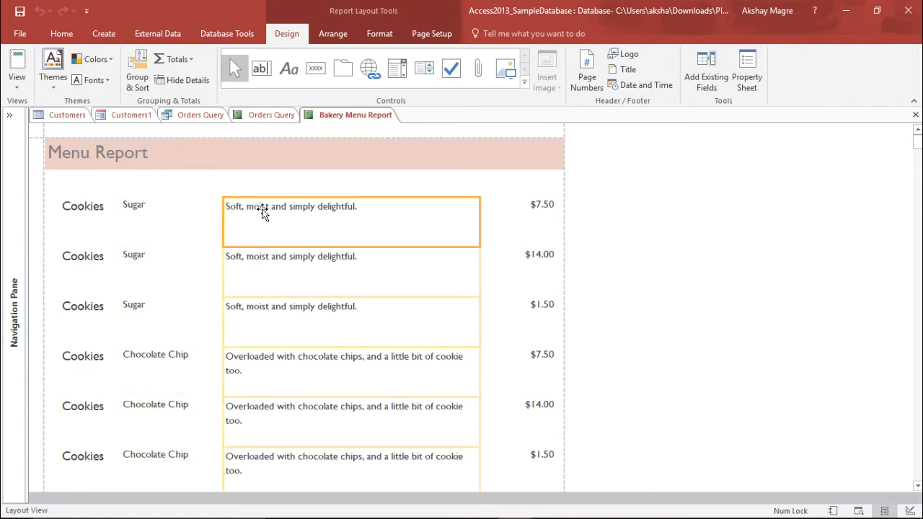
{"action": "left_click", "coordinate": [526, 204]}
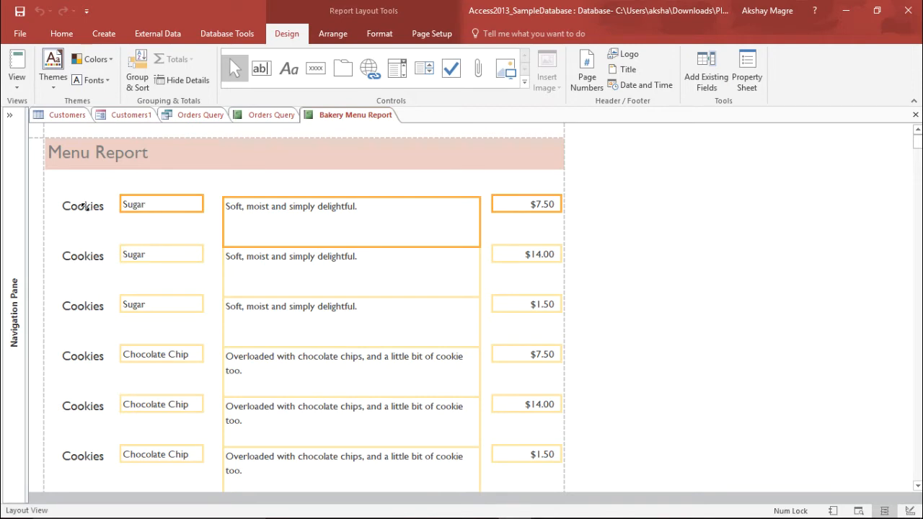
{"action": "left_click", "coordinate": [82, 206]}
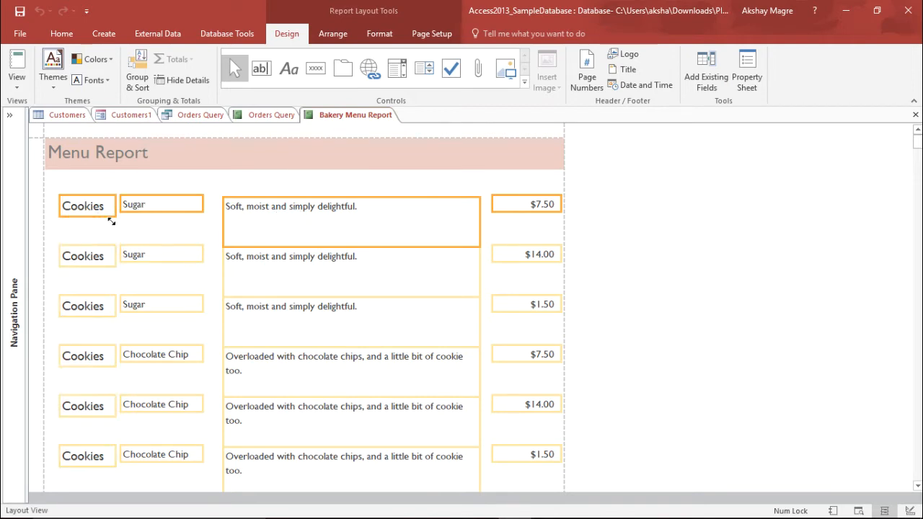
{"action": "mouse_move", "coordinate": [183, 124]}
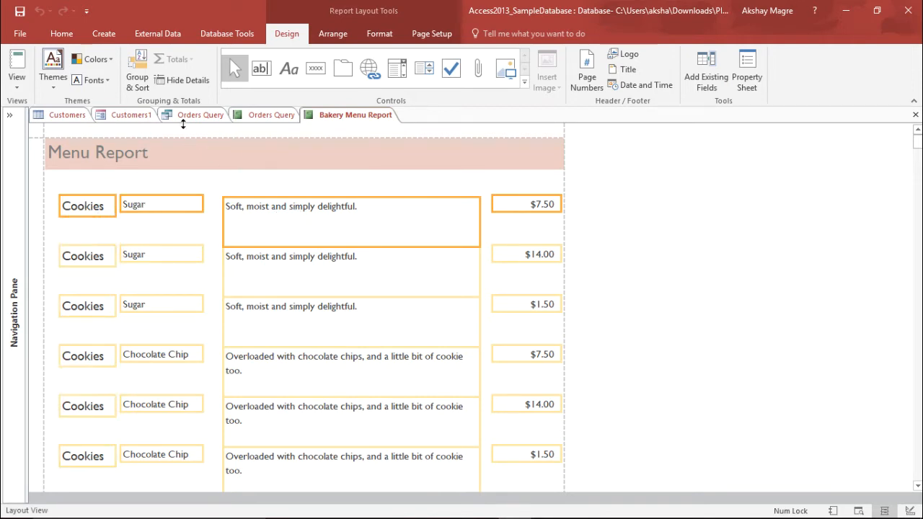
{"action": "mouse_move", "coordinate": [379, 33]}
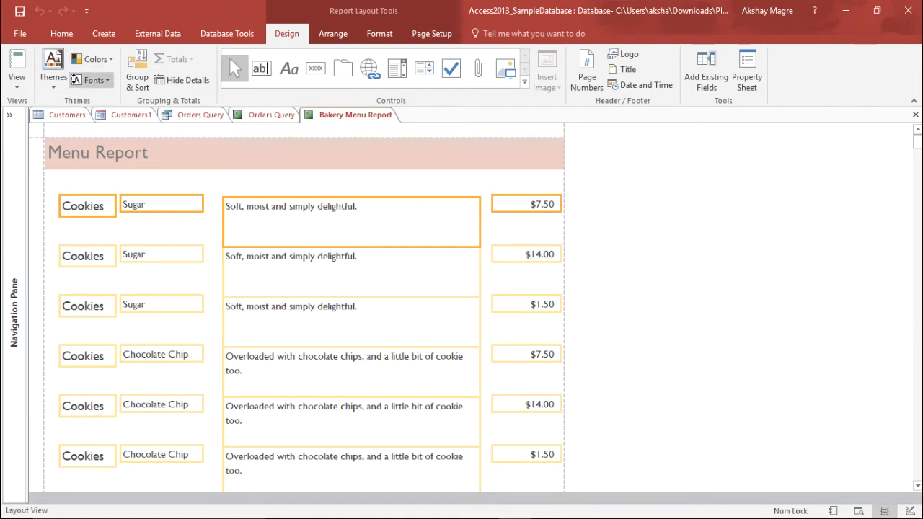
Apply Baskerville Old Face to the selected fields and right-align the price values.
{"action": "left_click", "coordinate": [379, 33]}
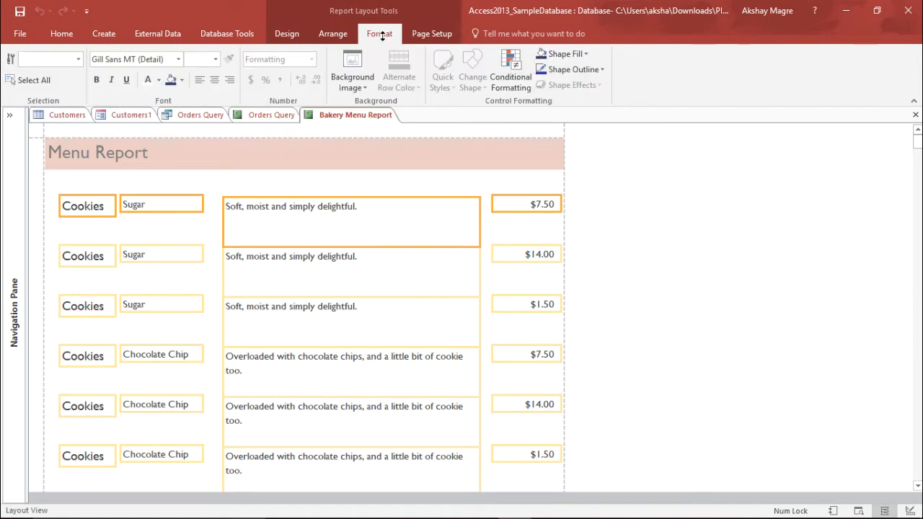
{"action": "mouse_move", "coordinate": [201, 60]}
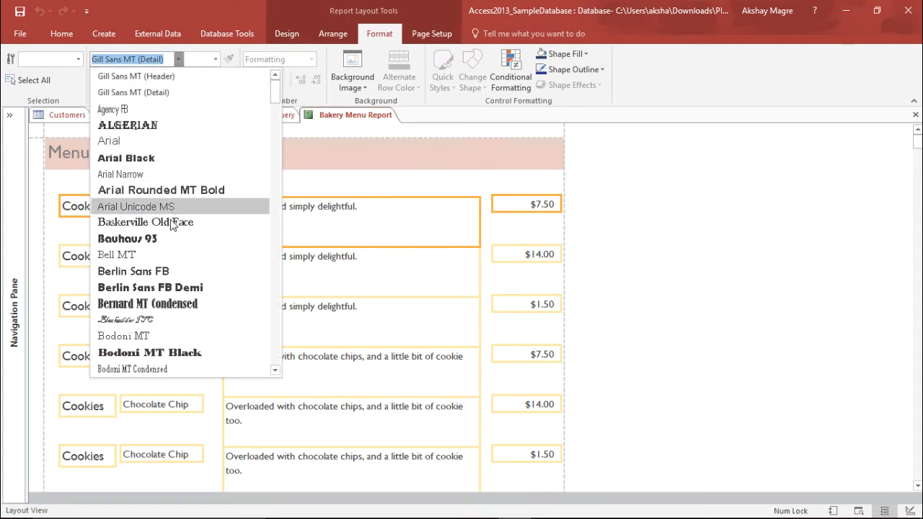
{"action": "left_click", "coordinate": [144, 222]}
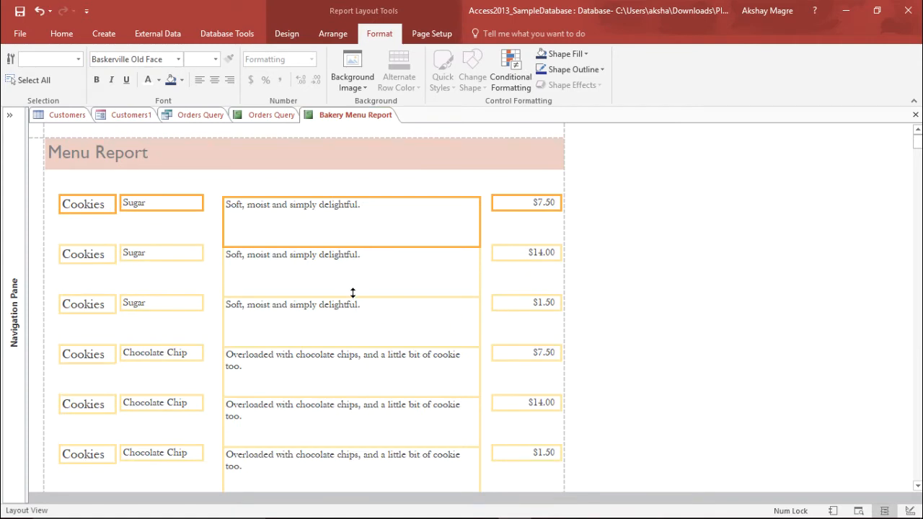
{"action": "left_click", "coordinate": [161, 203]}
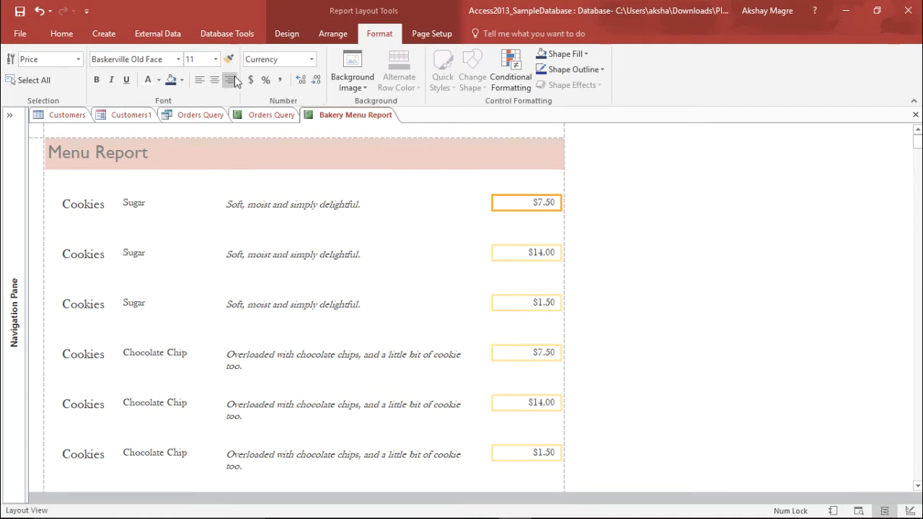
{"action": "left_click", "coordinate": [215, 59]}
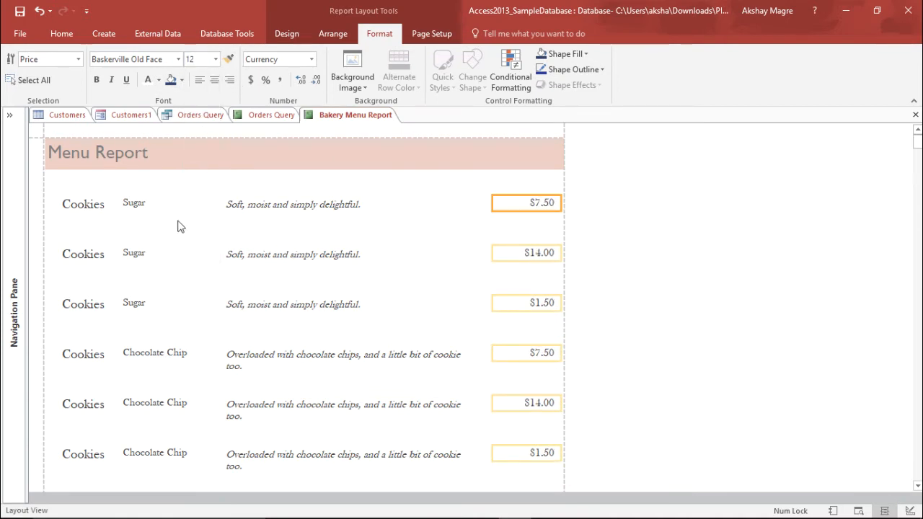
{"action": "left_click", "coordinate": [82, 204]}
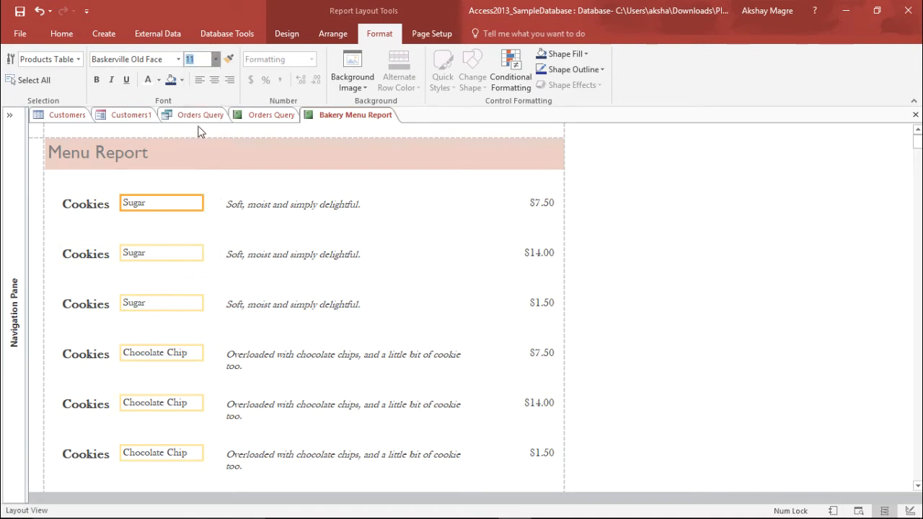
Preview the formatted report in Report View, then return to Design View.
{"action": "left_click", "coordinate": [215, 56]}
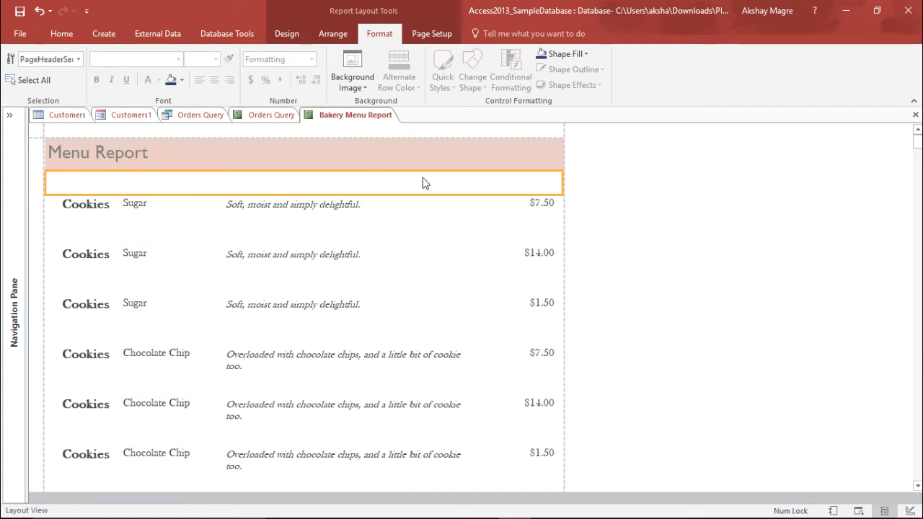
{"action": "left_click", "coordinate": [293, 205]}
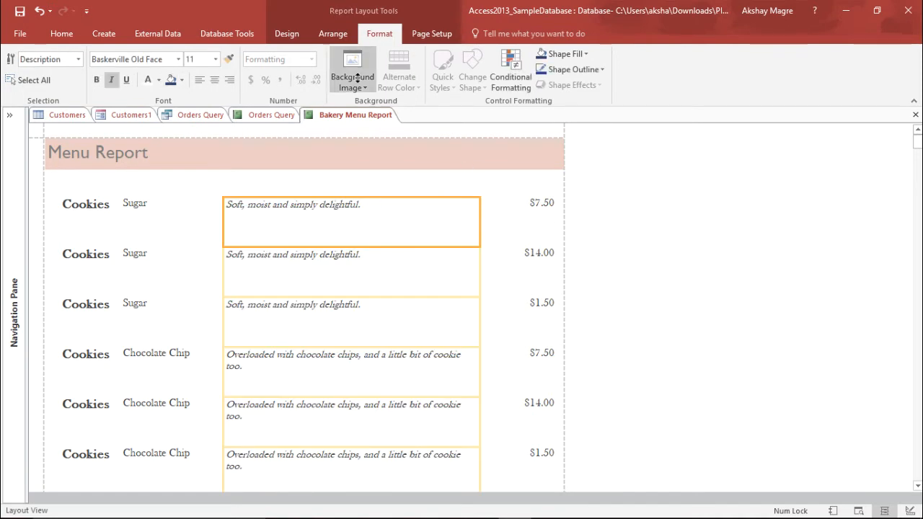
{"action": "left_click", "coordinate": [286, 33]}
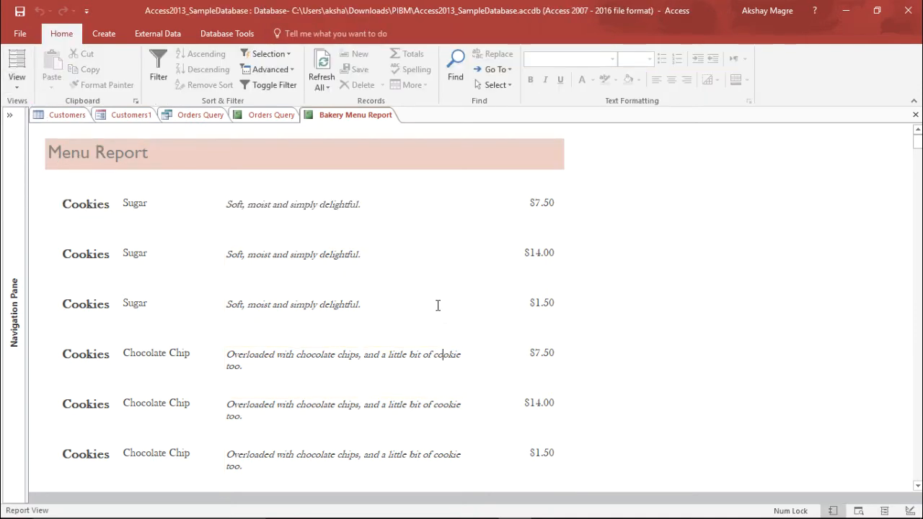
{"action": "mouse_move", "coordinate": [303, 253]}
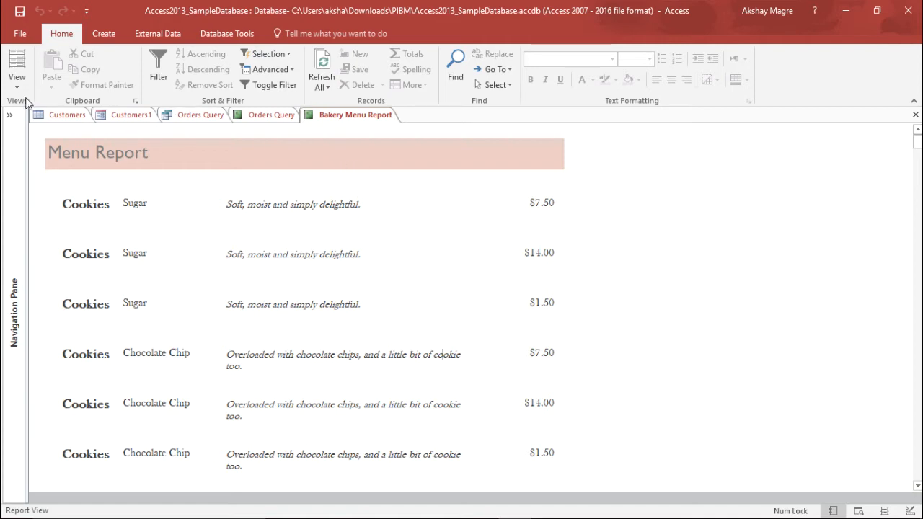
{"action": "left_click", "coordinate": [16, 72]}
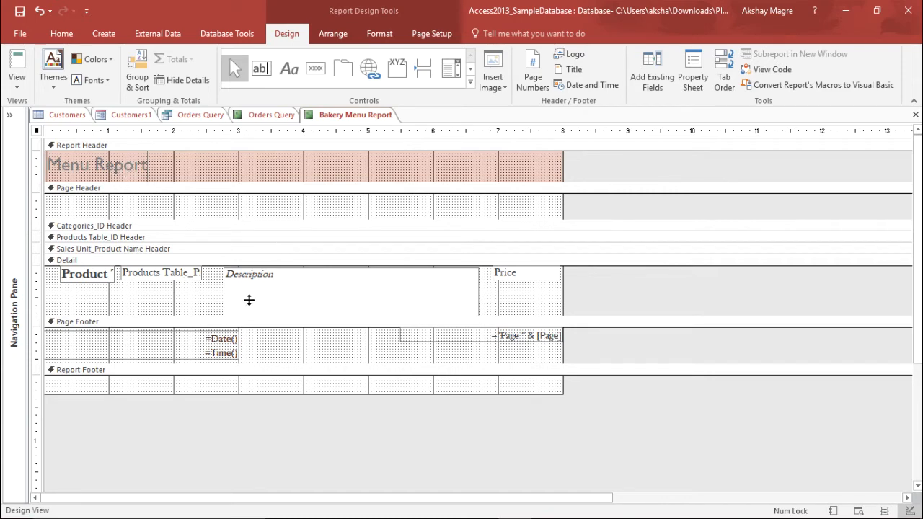
{"action": "mouse_move", "coordinate": [287, 288]}
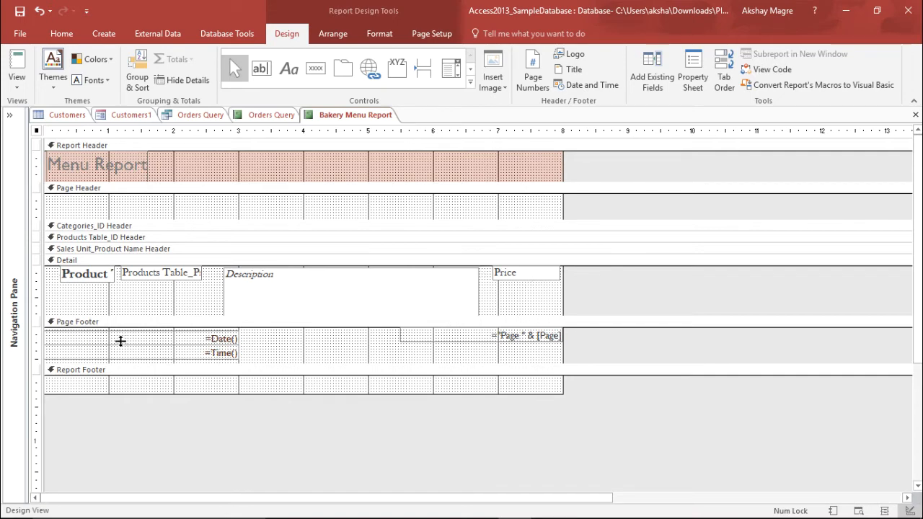
{"action": "mouse_move", "coordinate": [61, 323]}
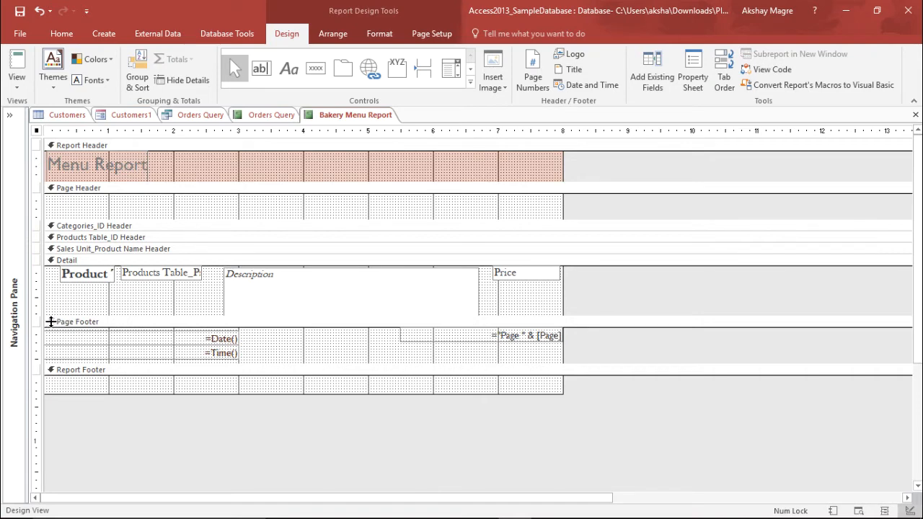
Shift the date, time and page number left in the footer and heighten the page header.
{"action": "left_click", "coordinate": [219, 338]}
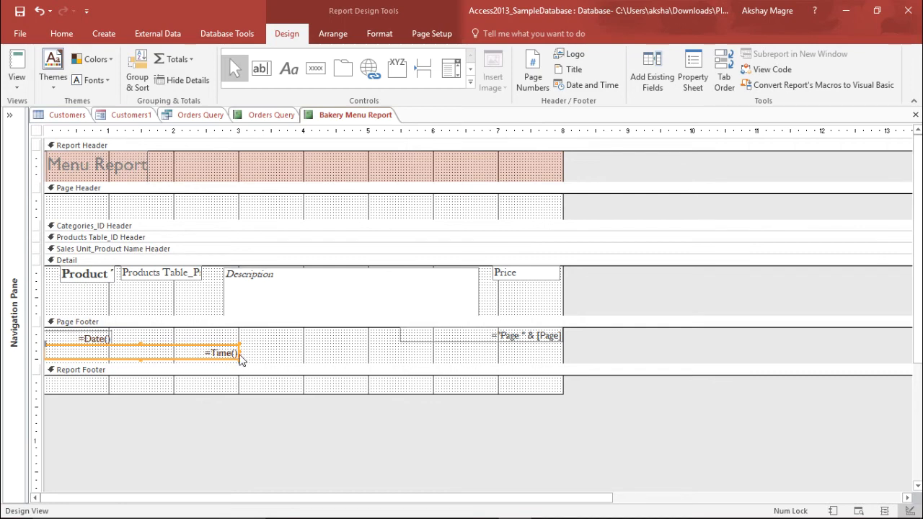
{"action": "left_click_drag", "start_coordinate": [224, 353], "coordinate": [130, 352]}
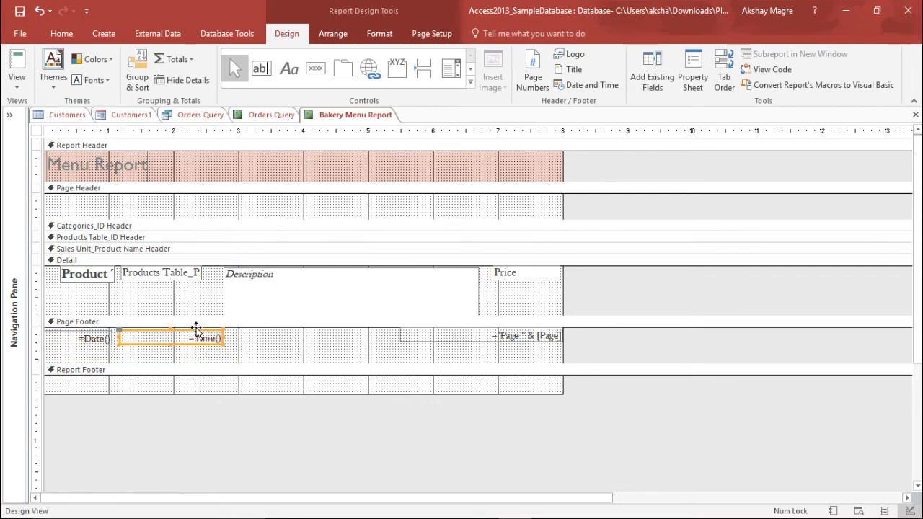
{"action": "mouse_move", "coordinate": [365, 364]}
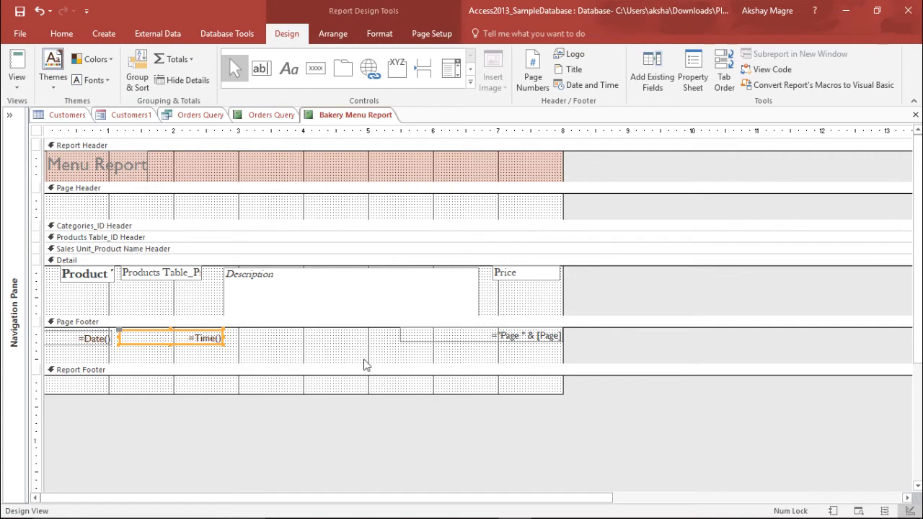
{"action": "left_click", "coordinate": [479, 336]}
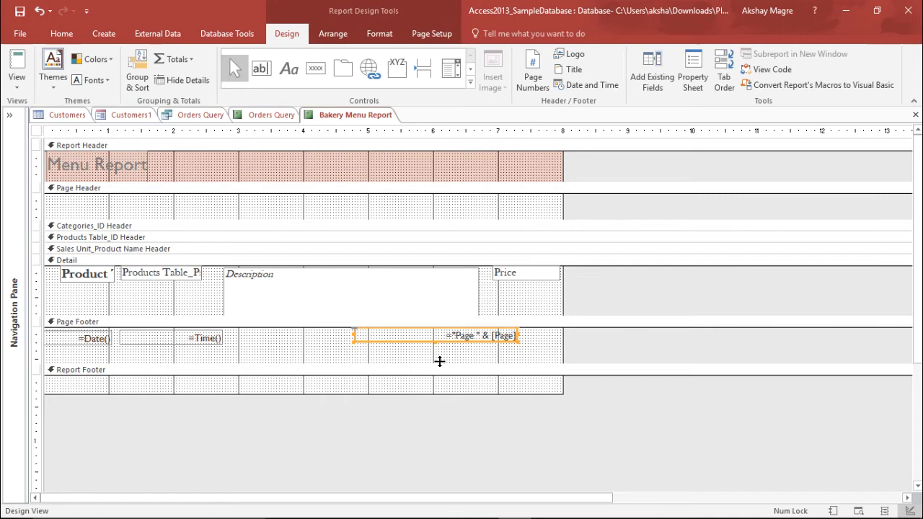
{"action": "left_click", "coordinate": [77, 321]}
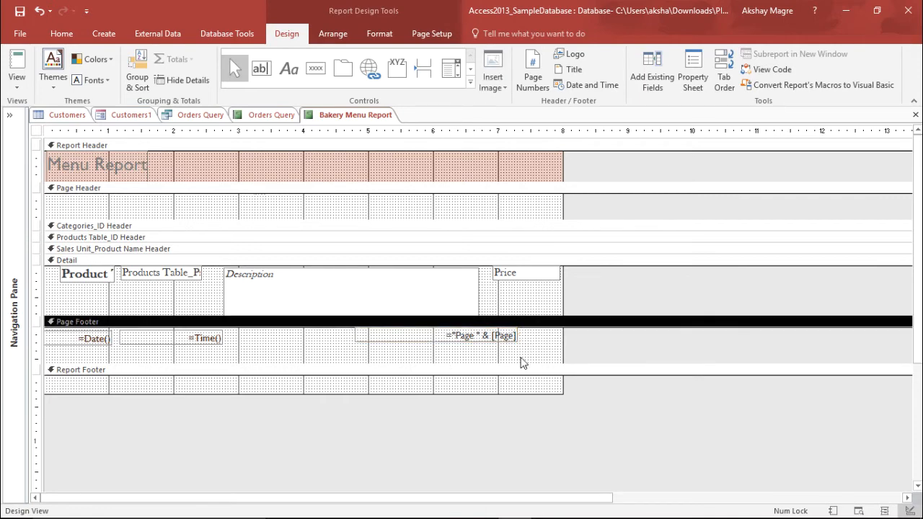
{"action": "left_click", "coordinate": [102, 188]}
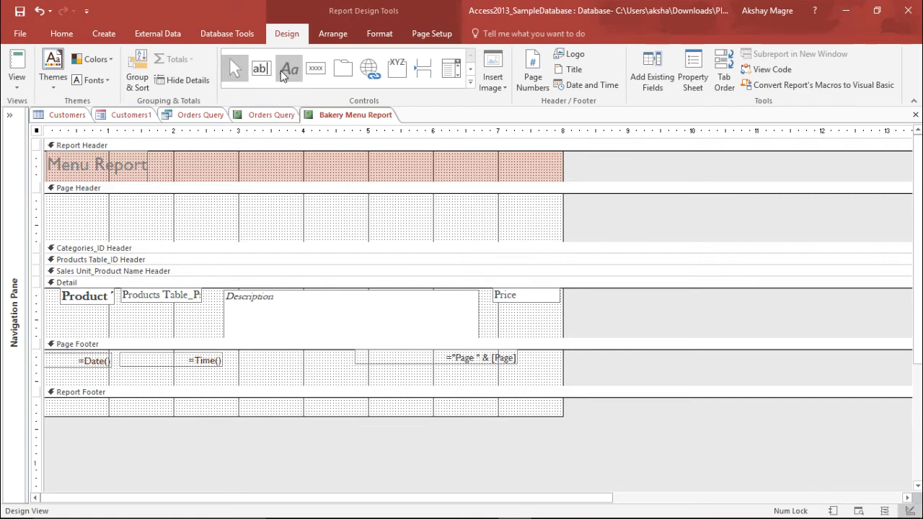
Add a page header label reading '13th Street, Alpine Road, California'.
{"action": "left_click", "coordinate": [288, 69]}
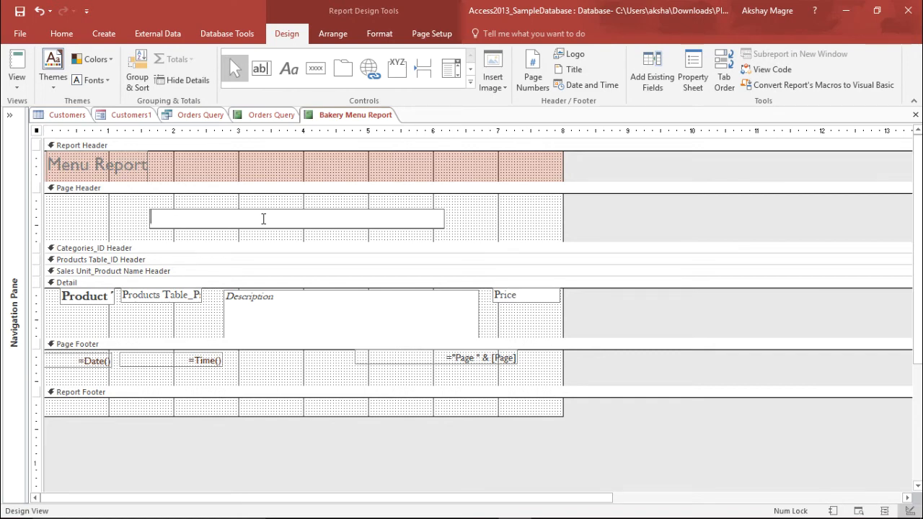
{"action": "type", "text": "13th S"}
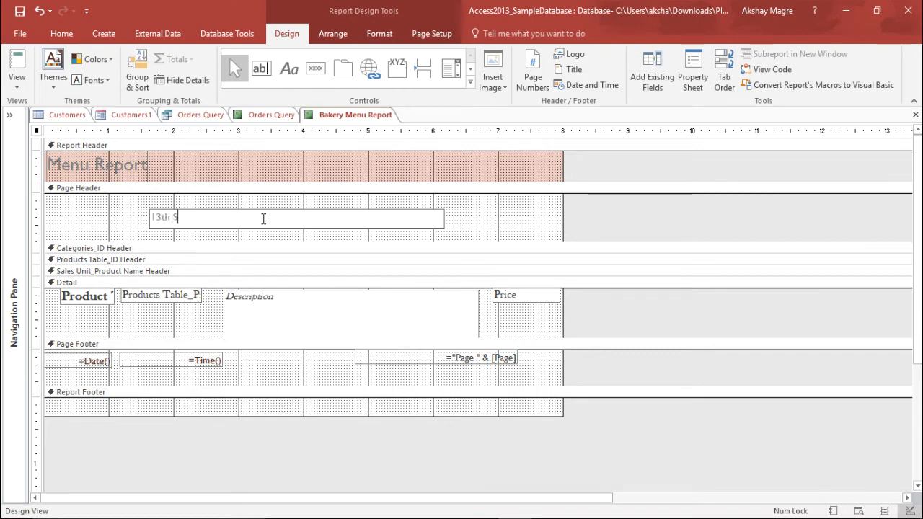
{"action": "type", "text": "treet"}
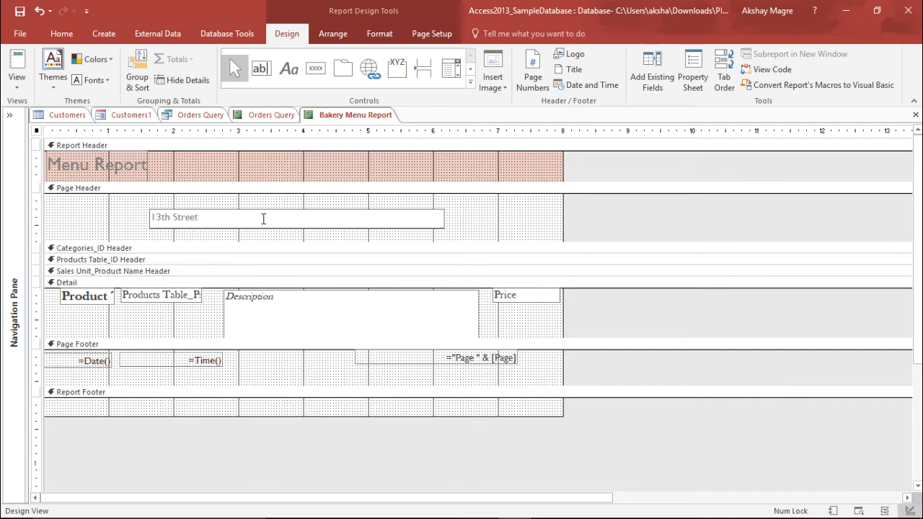
{"action": "type", "text": ", A"}
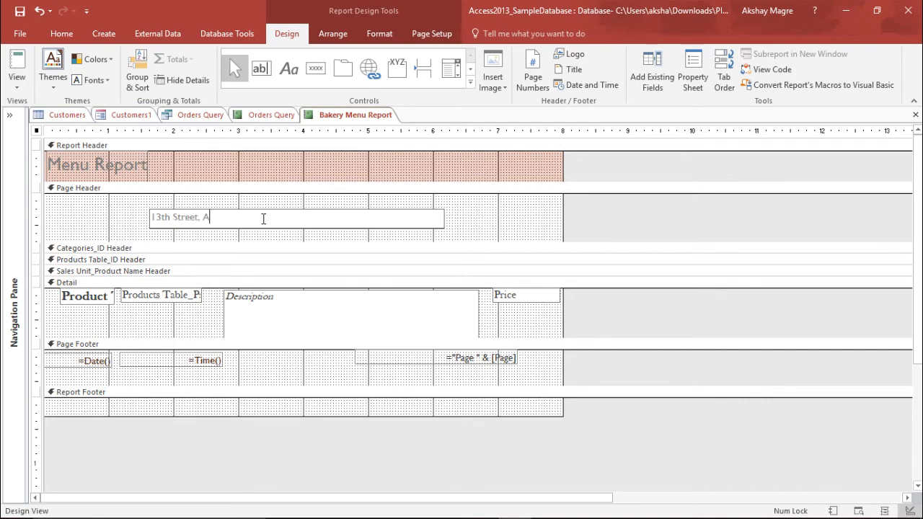
{"action": "type", "text": "lpine Ro"}
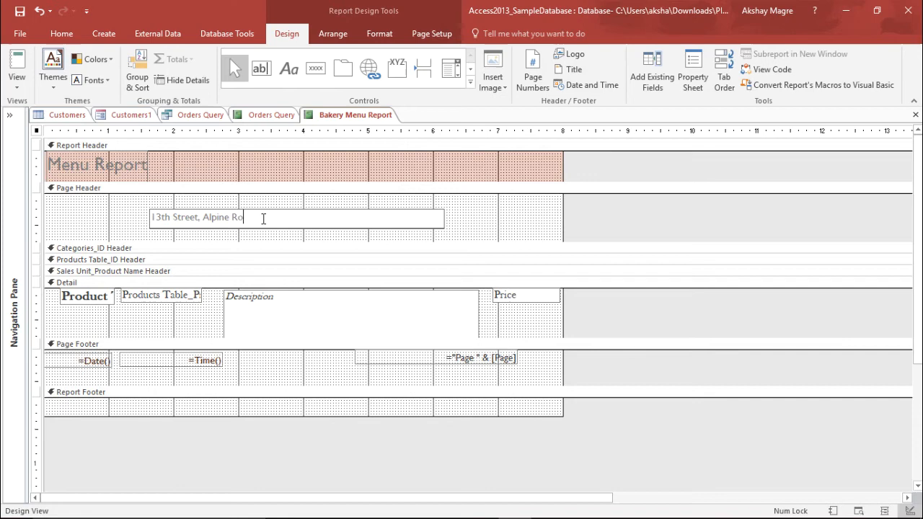
{"action": "type", "text": "ad,"}
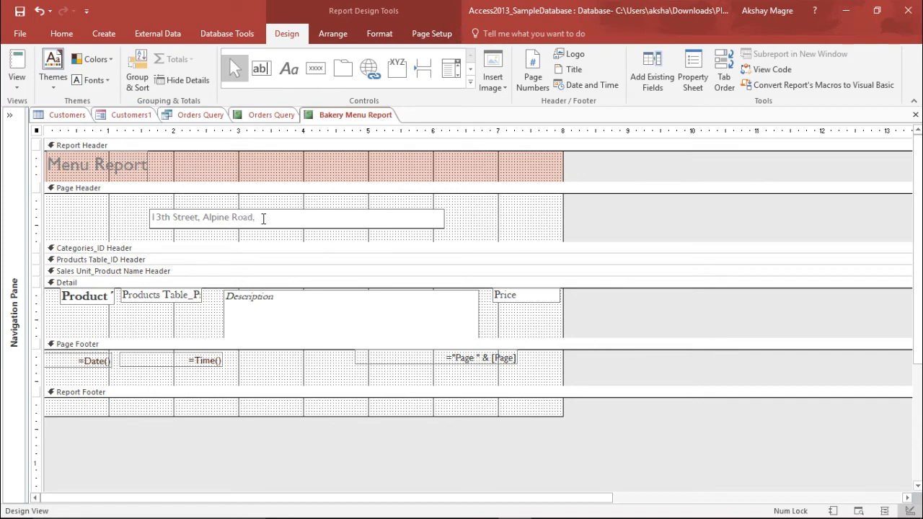
{"action": "type", "text": "R"}
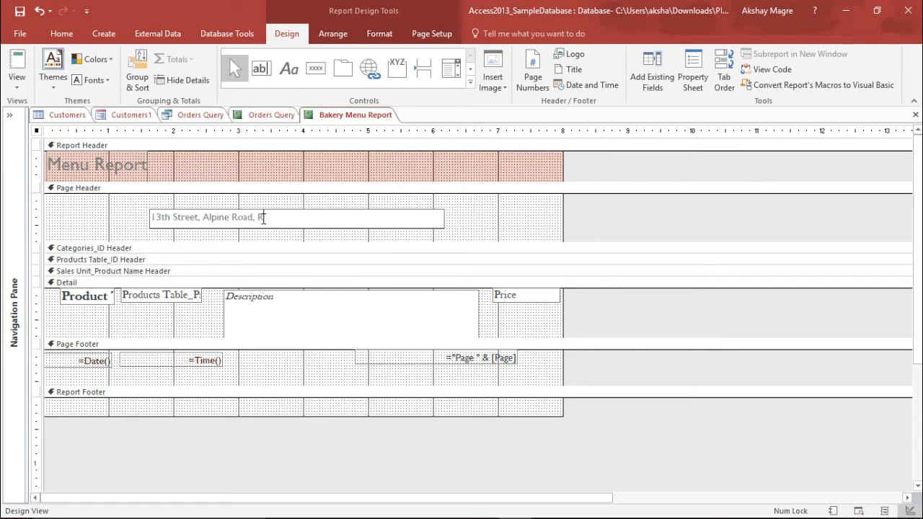
{"action": "key", "text": "Backspace"}
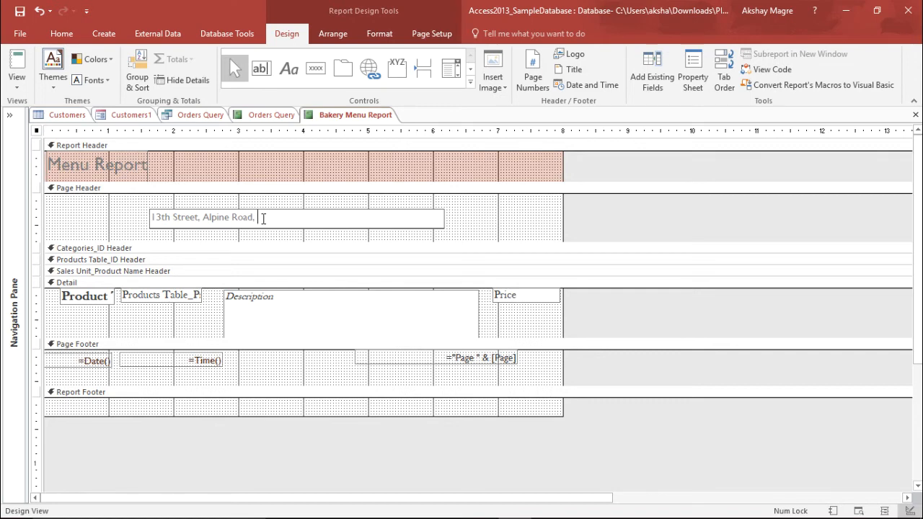
{"action": "type", "text": "Califor"}
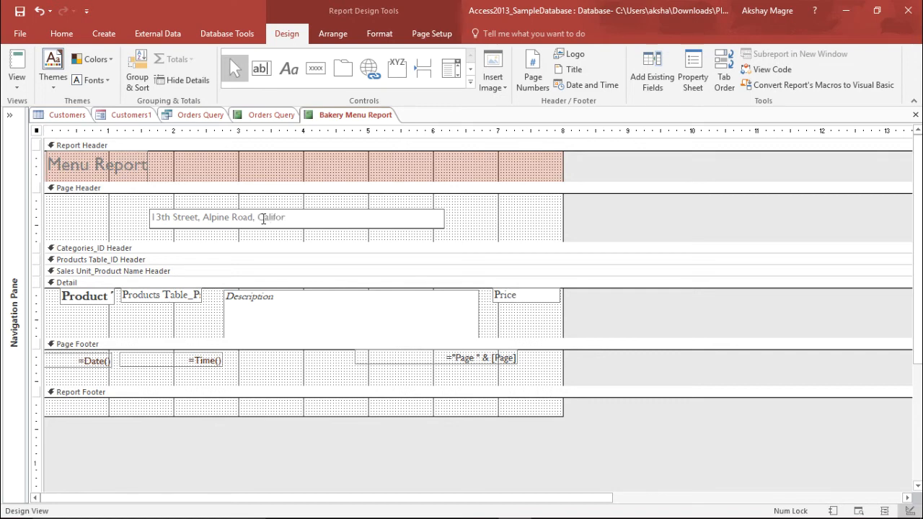
{"action": "type", "text": "nia"}
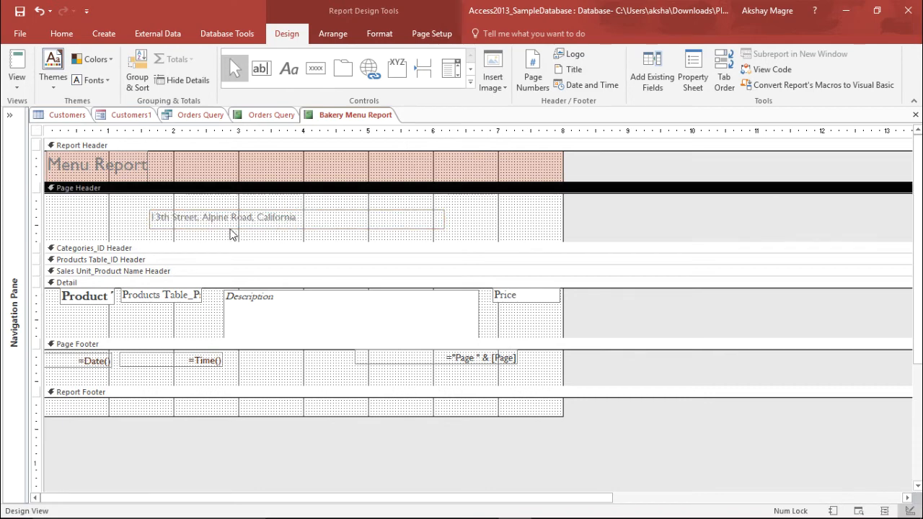
{"action": "mouse_move", "coordinate": [272, 217]}
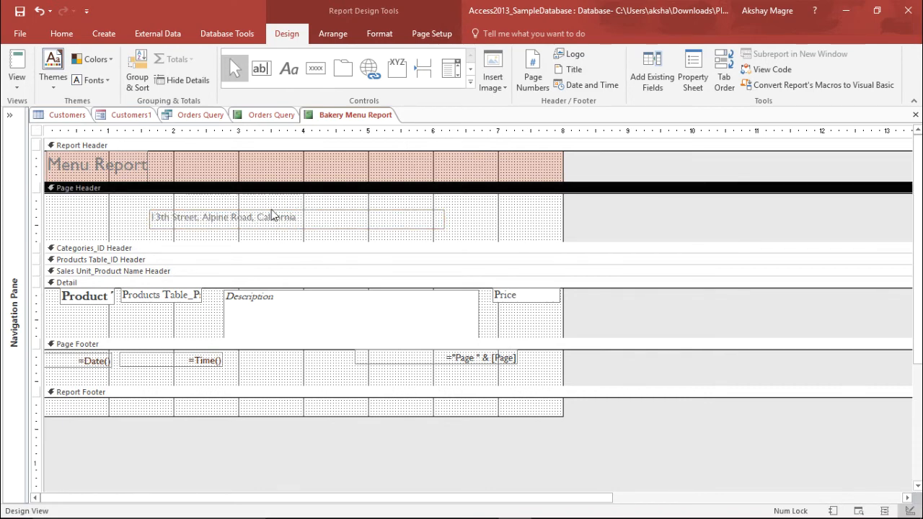
{"action": "left_click", "coordinate": [16, 69]}
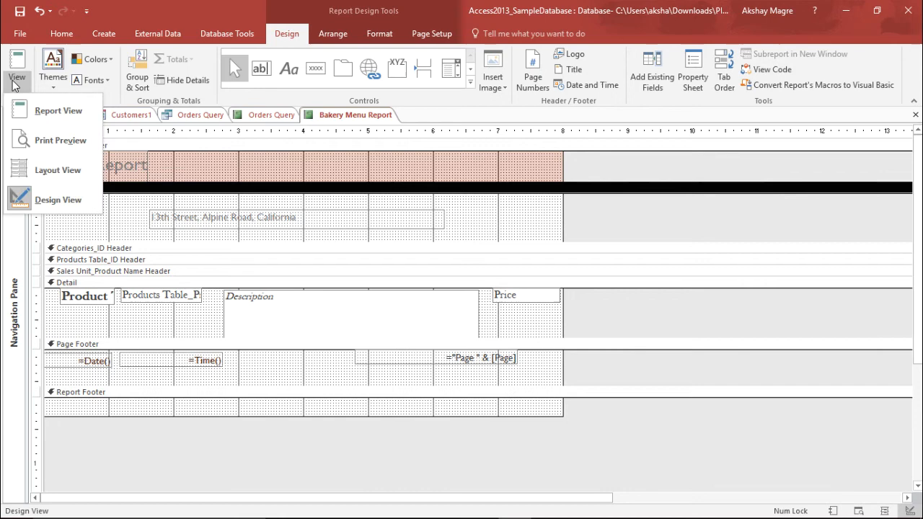
Preview the address under the title in Report View, then return to Design View.
{"action": "left_click", "coordinate": [59, 110]}
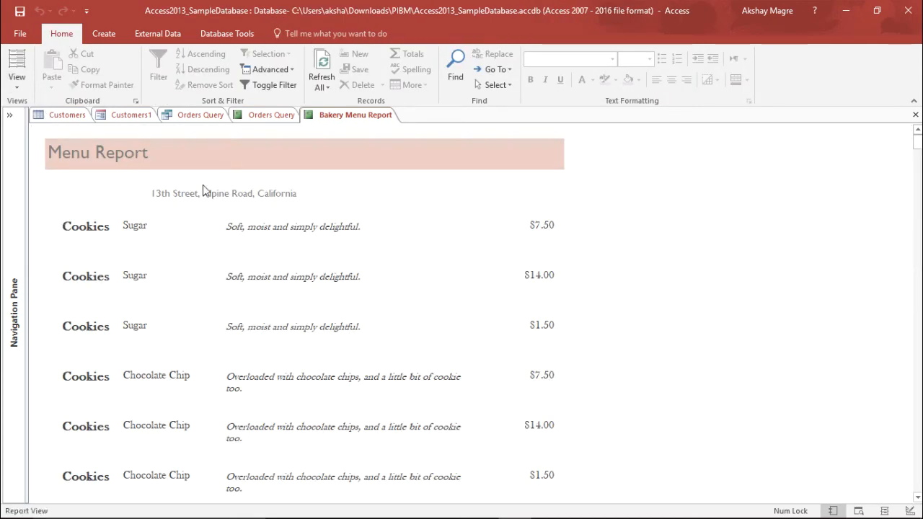
{"action": "left_click", "coordinate": [223, 193]}
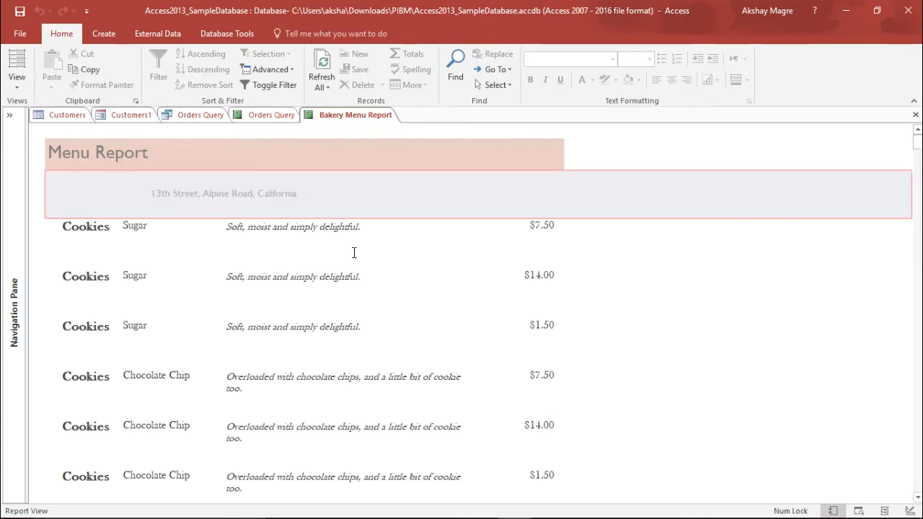
{"action": "mouse_move", "coordinate": [260, 198]}
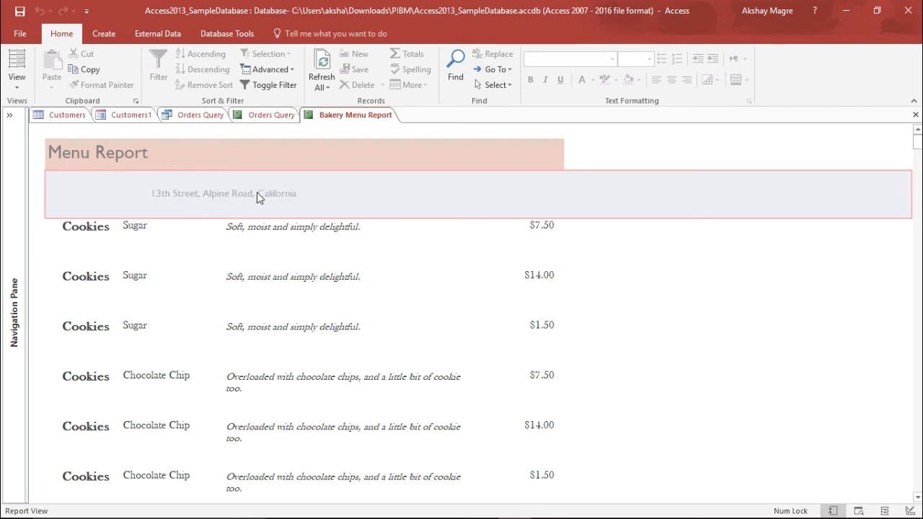
{"action": "mouse_move", "coordinate": [65, 105]}
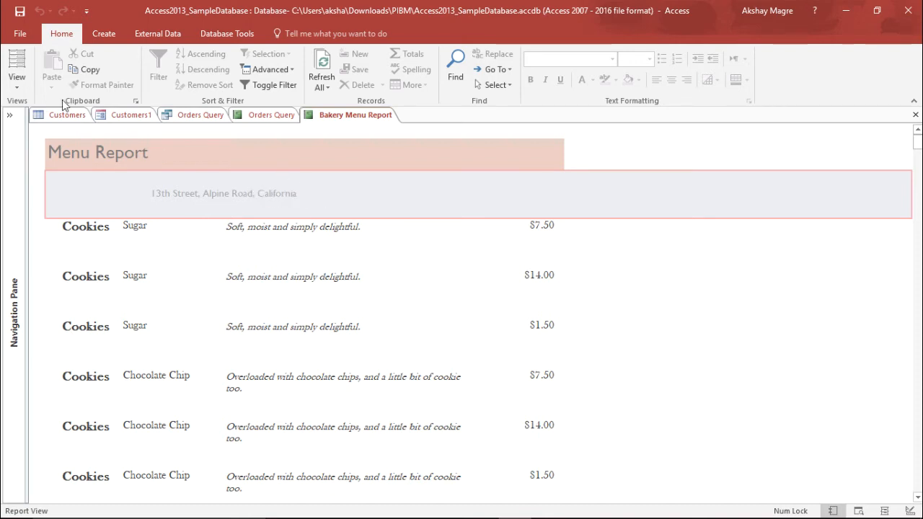
{"action": "left_click", "coordinate": [16, 69]}
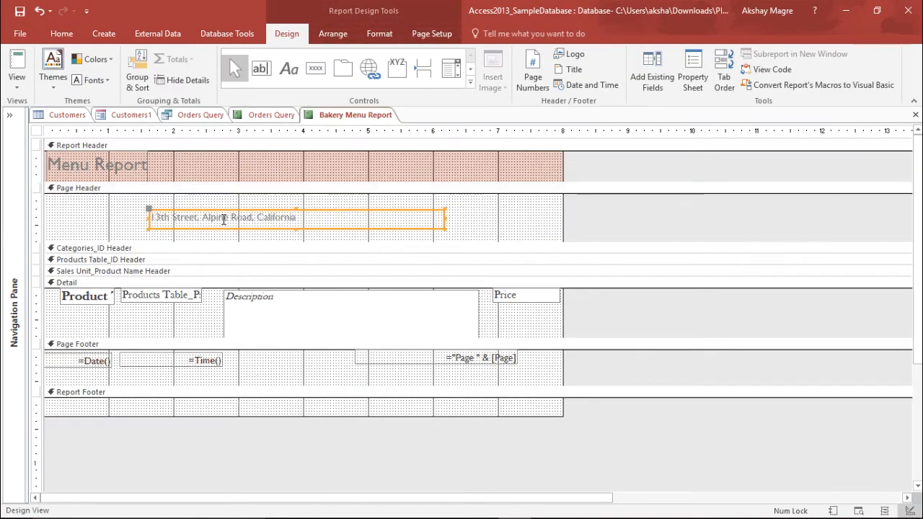
Center the address text and shorten the title label from 'Menu Report' to 'Menu'.
{"action": "left_click", "coordinate": [380, 33]}
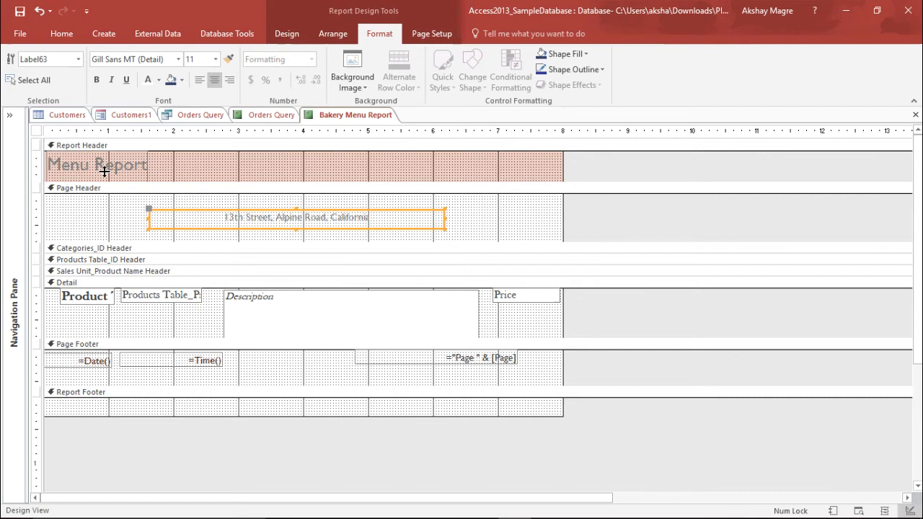
{"action": "left_click", "coordinate": [97, 165]}
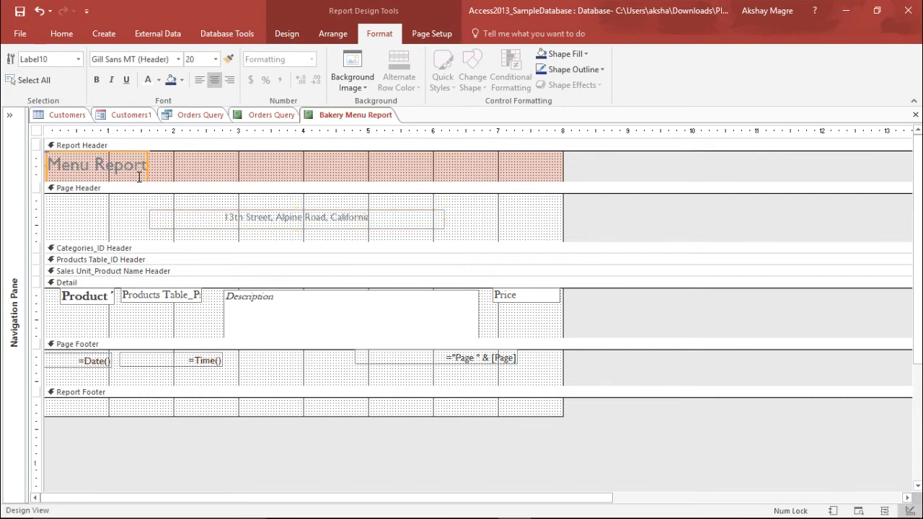
{"action": "double_click", "coordinate": [98, 164]}
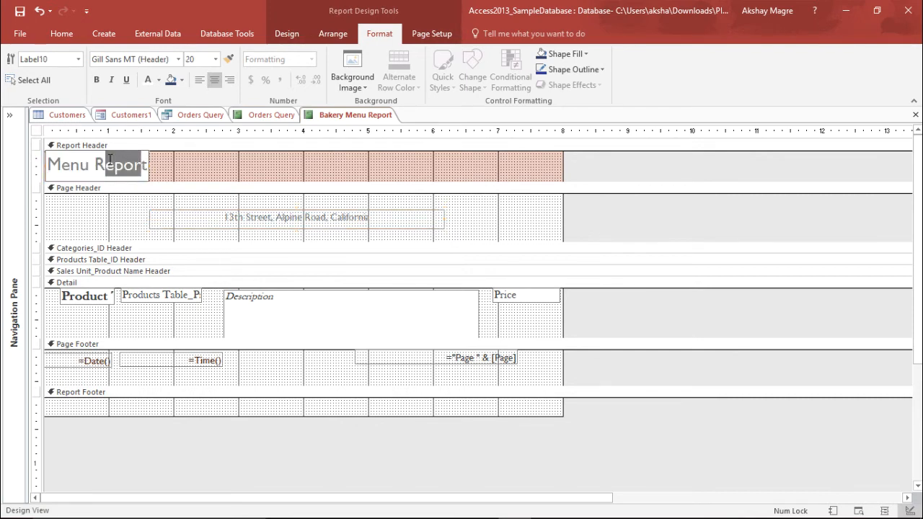
{"action": "double_click", "coordinate": [121, 165]}
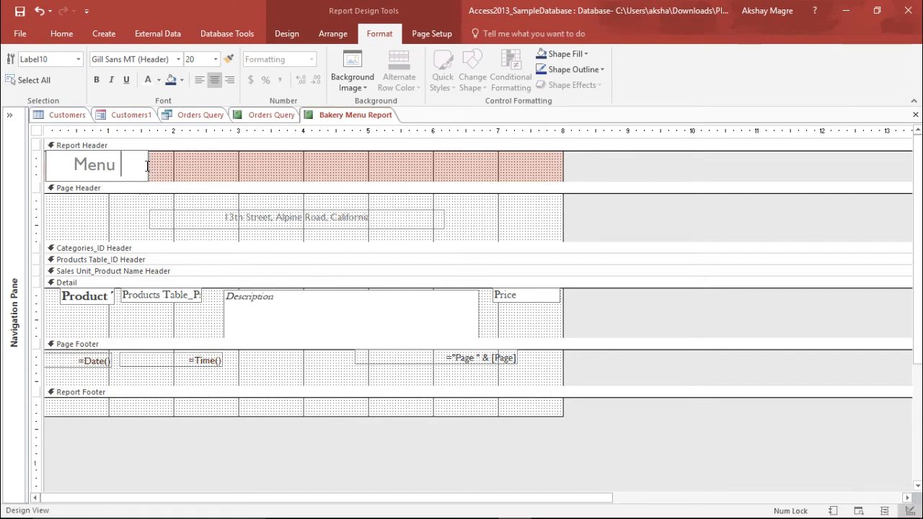
{"action": "left_click", "coordinate": [94, 165]}
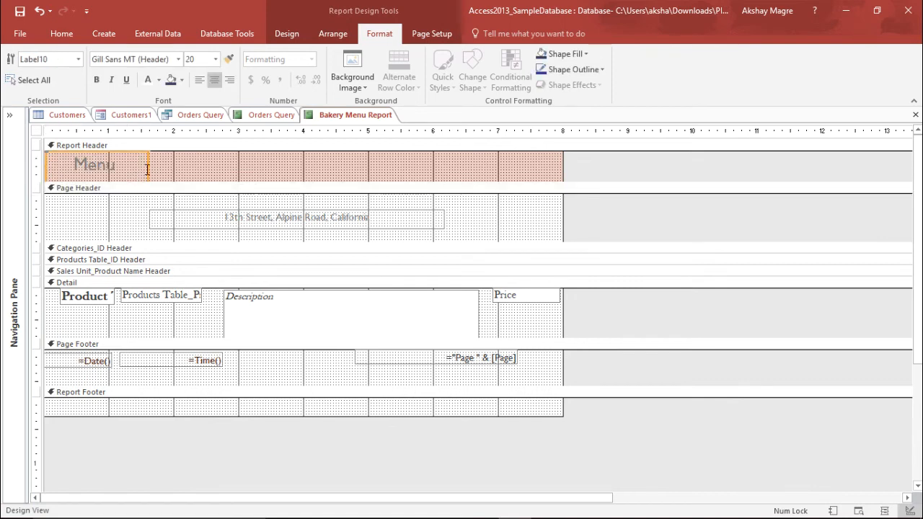
{"action": "left_click", "coordinate": [294, 217]}
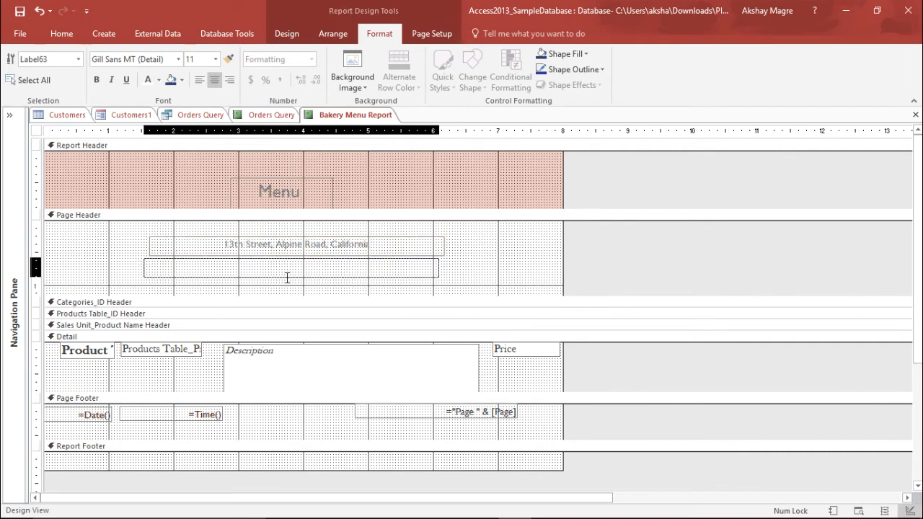
Move the Menu title into the page header directly above the address label.
{"action": "left_click", "coordinate": [280, 191]}
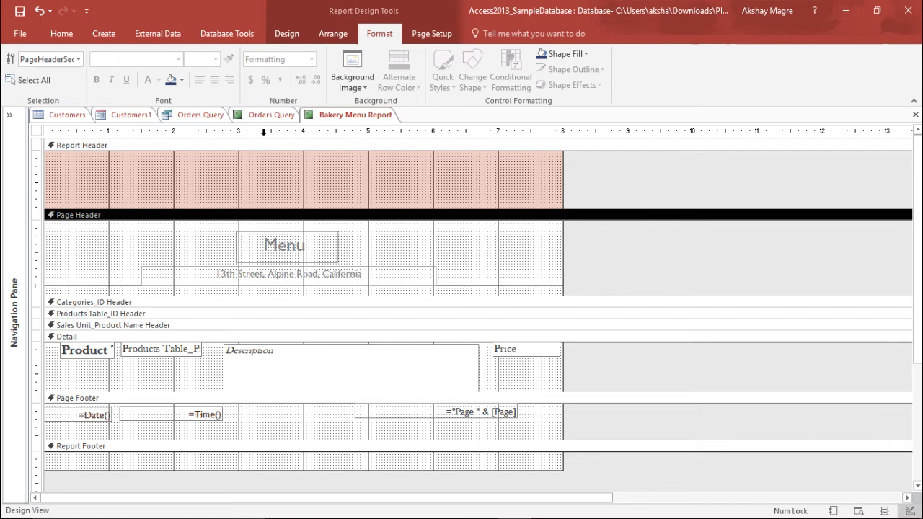
{"action": "left_click", "coordinate": [287, 33]}
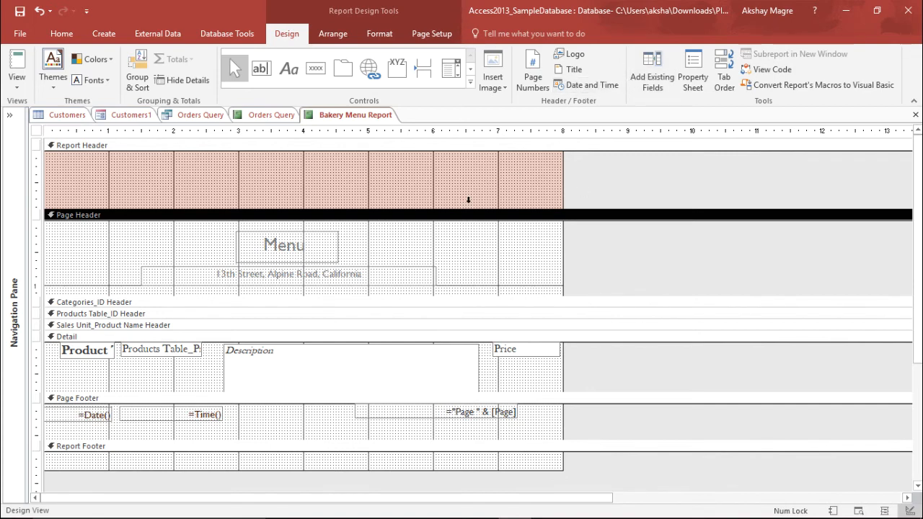
{"action": "left_click", "coordinate": [17, 65]}
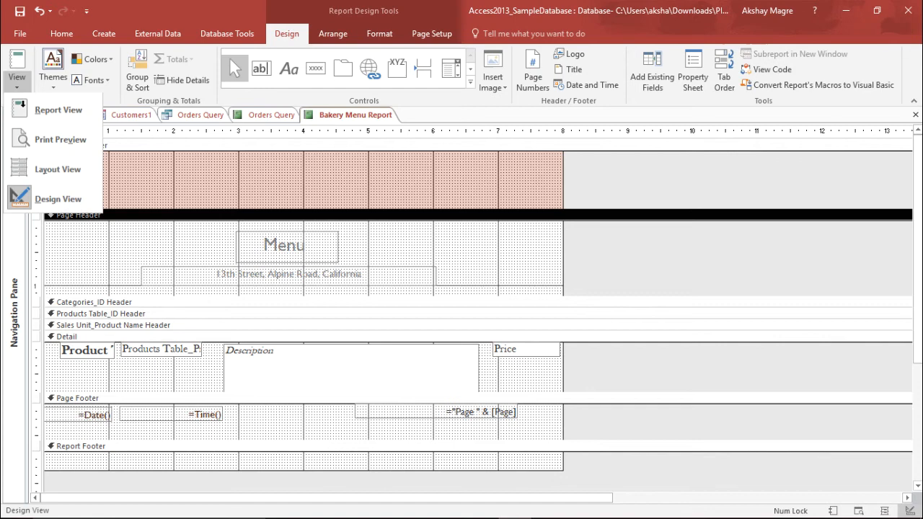
Display the report in Report View with Menu above the address and cookie listings.
{"action": "left_click", "coordinate": [58, 109]}
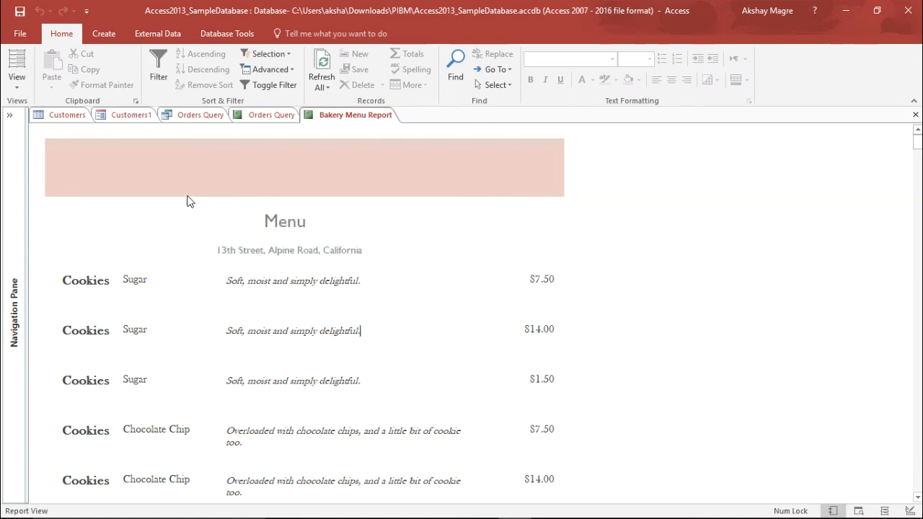
{"action": "left_click", "coordinate": [17, 69]}
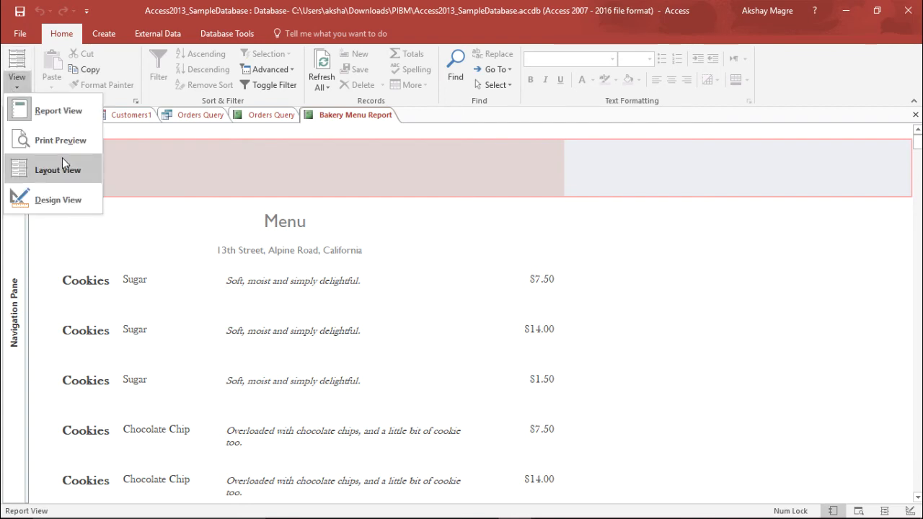
Apply the blue Integral theme to the Bakery Menu Report in Layout View, then return to Report View.
{"action": "left_click", "coordinate": [48, 170]}
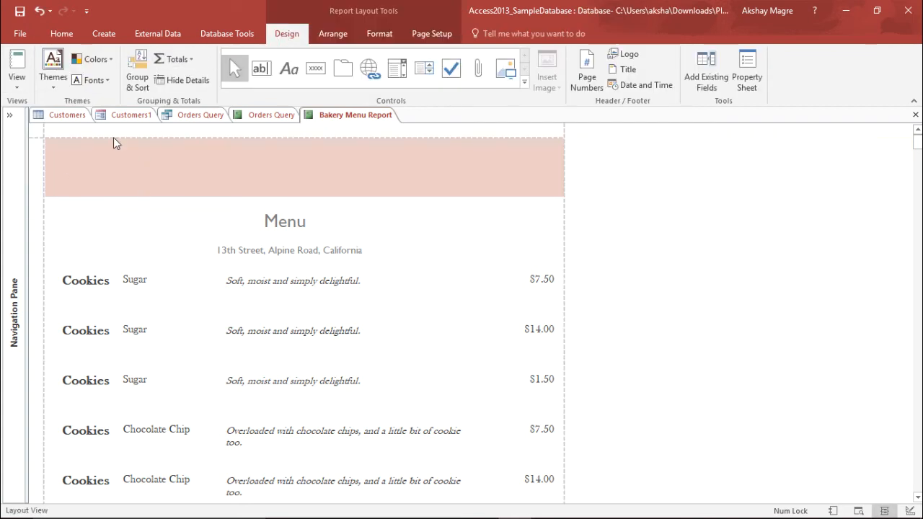
{"action": "left_click", "coordinate": [51, 68]}
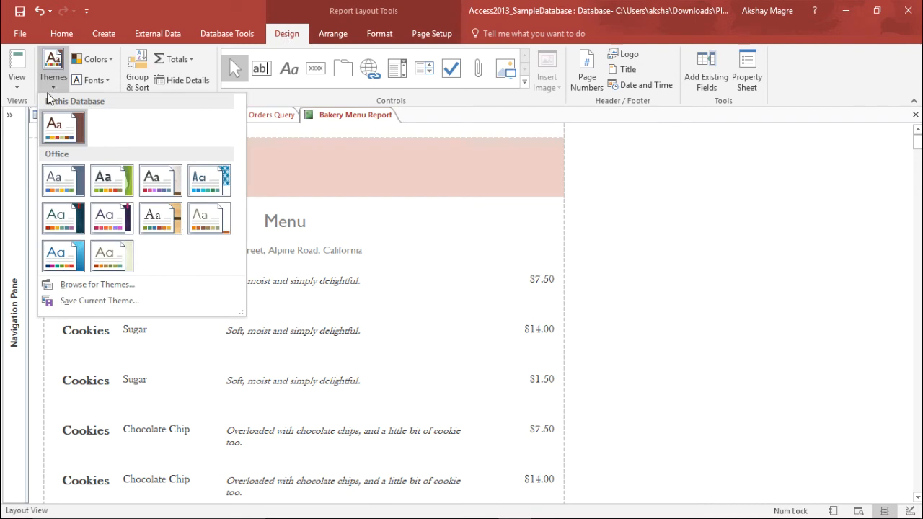
{"action": "mouse_move", "coordinate": [209, 179]}
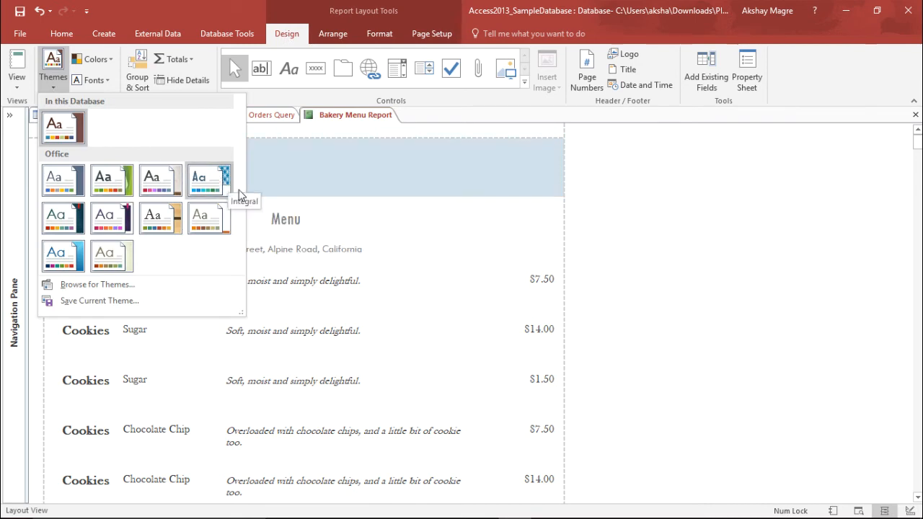
{"action": "left_click", "coordinate": [209, 179]}
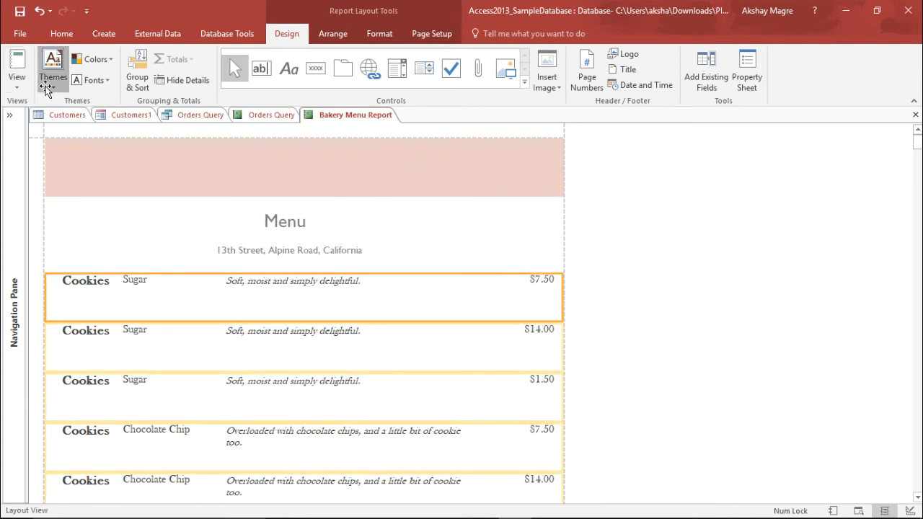
{"action": "left_click", "coordinate": [52, 68]}
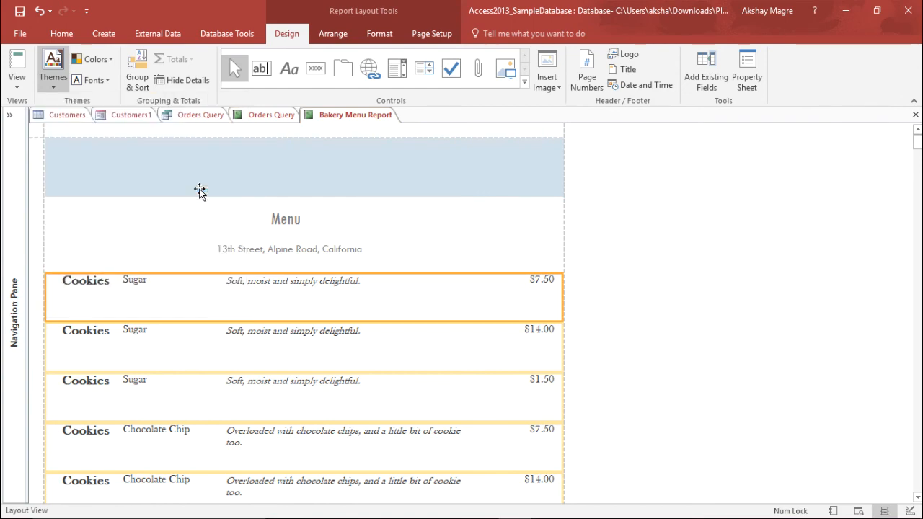
{"action": "scroll", "scroll_direction": "down", "scroll_amount": 3}
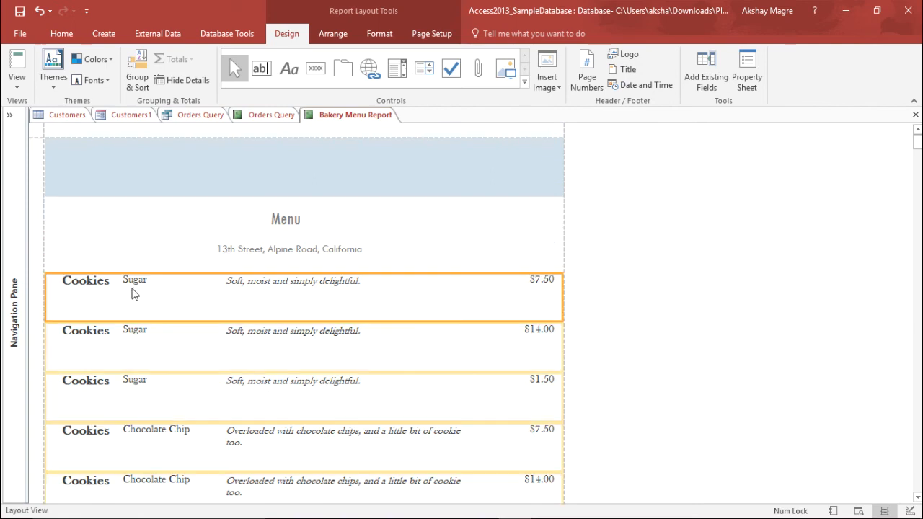
{"action": "left_click", "coordinate": [151, 280]}
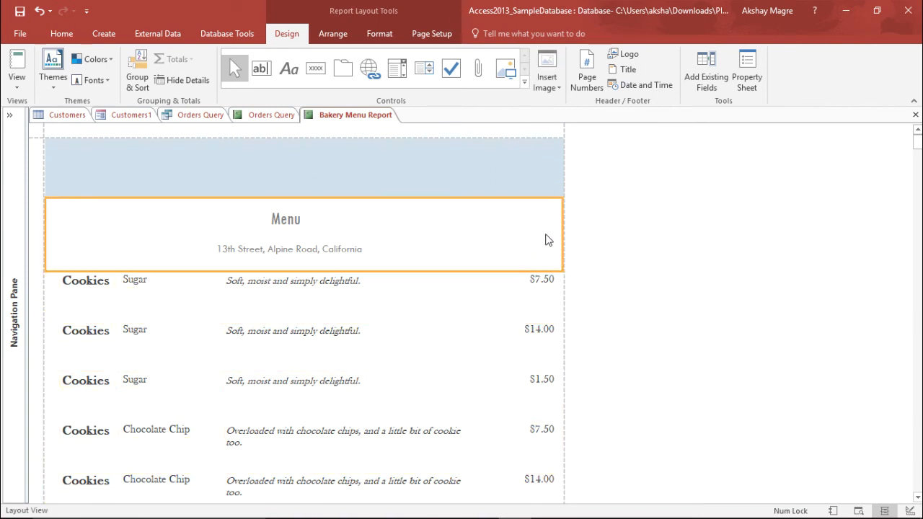
{"action": "left_click", "coordinate": [16, 69]}
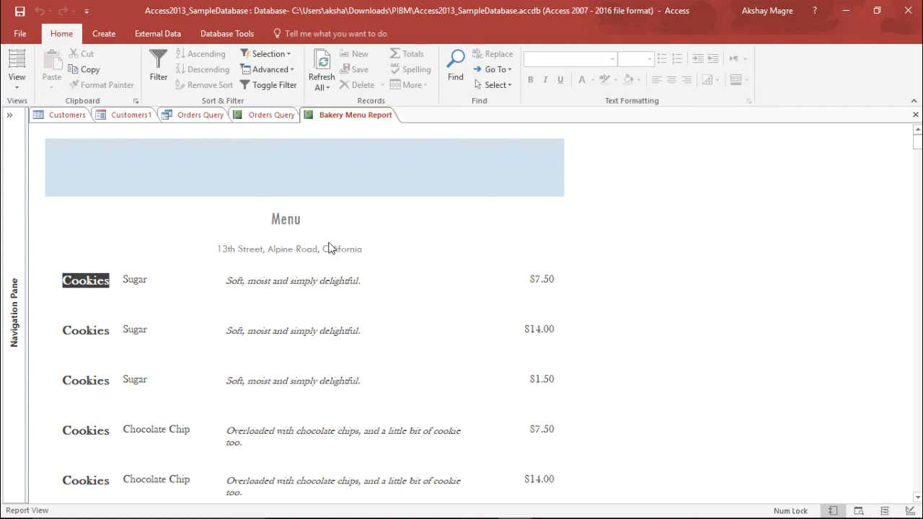
{"action": "mouse_move", "coordinate": [343, 265]}
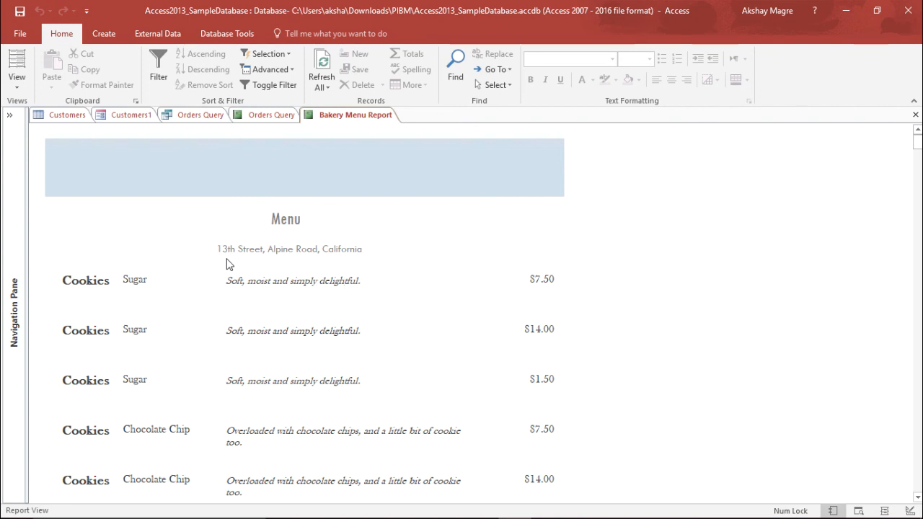
{"action": "mouse_move", "coordinate": [412, 311]}
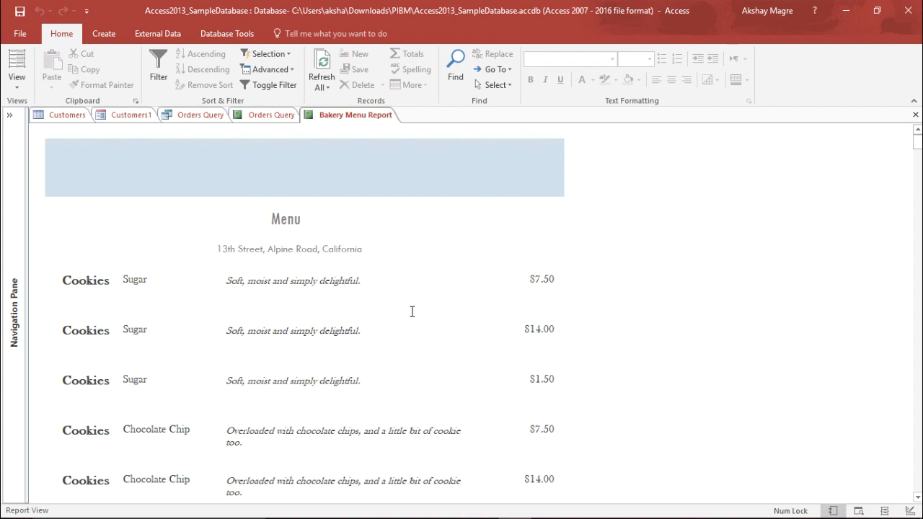